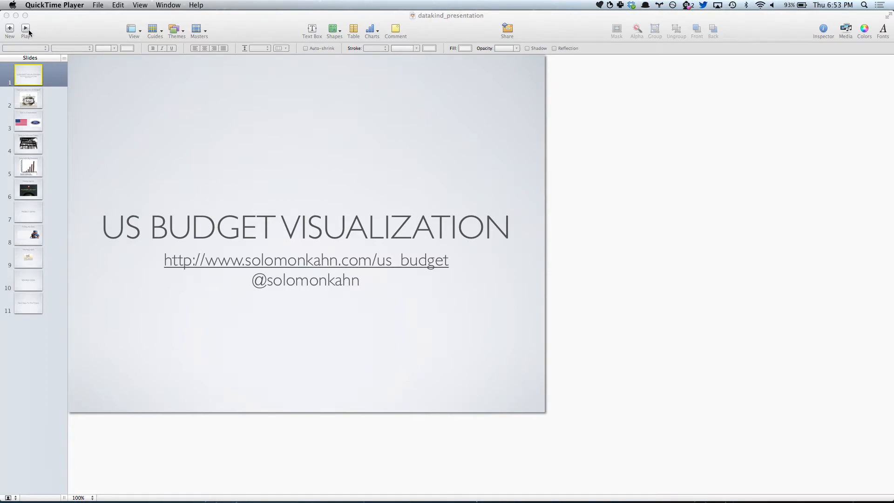
Present the Keynote slideshow from the title slide through to budget.js in MacVim.
{"action": "left_click", "coordinate": [25, 28]}
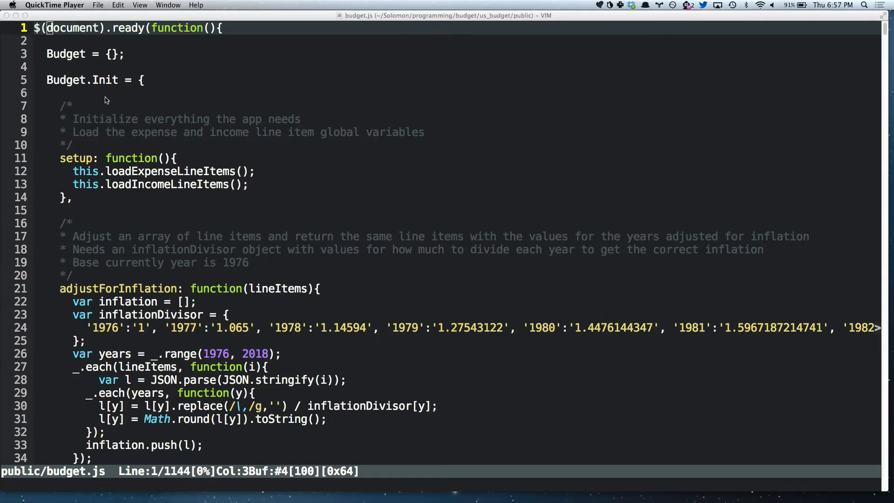
Switch to the US Budget Visualization web page listing years 1976–2013.
{"action": "left_click", "coordinate": [148, 251]}
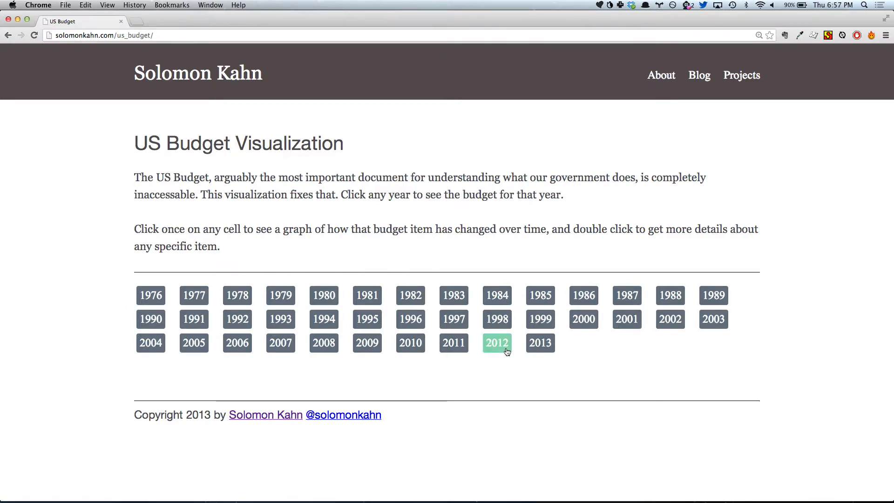
Show the 2012 expenses treemap, with Defense–Military Programs at $650.48 billion.
{"action": "left_click", "coordinate": [497, 343]}
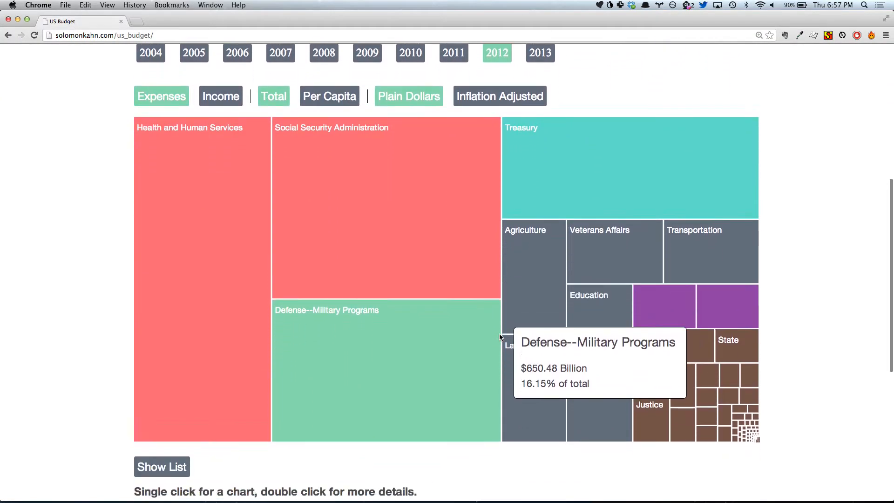
{"action": "mouse_move", "coordinate": [65, 57]}
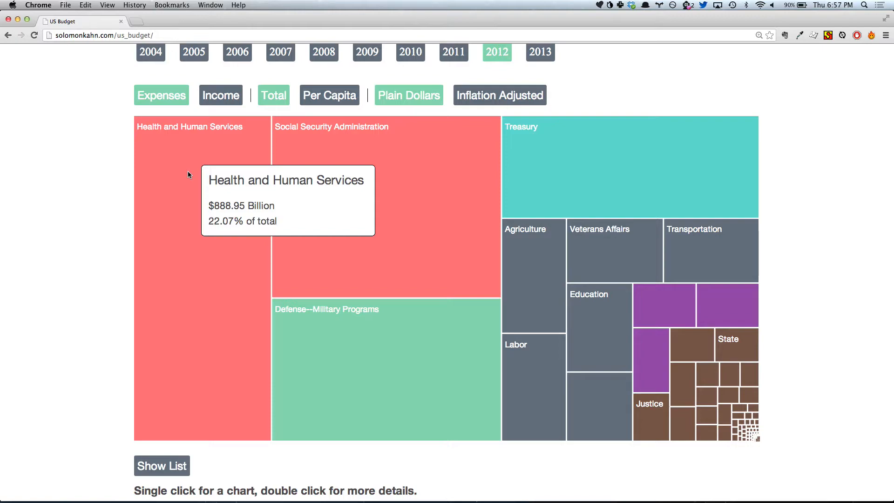
{"action": "mouse_move", "coordinate": [191, 178]}
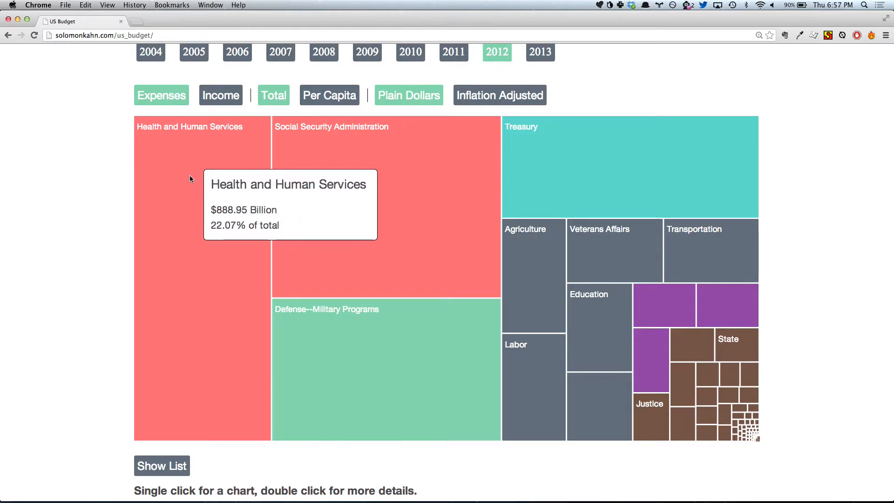
{"action": "mouse_move", "coordinate": [540, 162]}
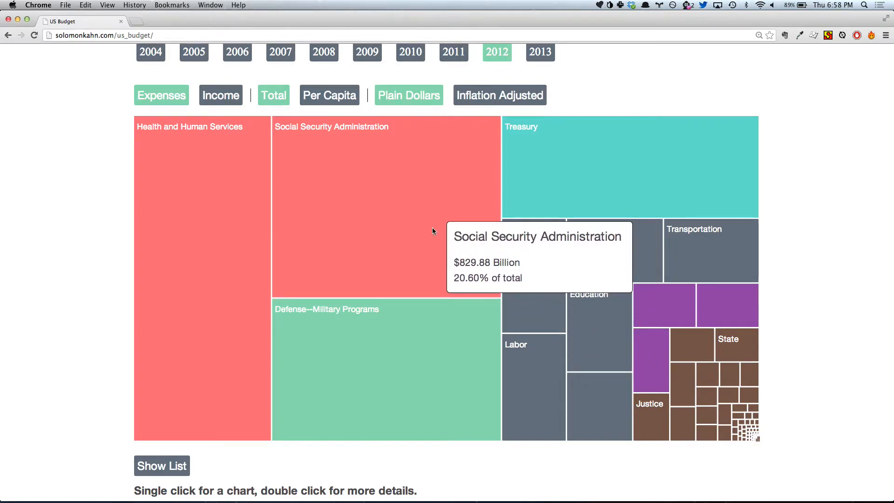
{"action": "mouse_move", "coordinate": [358, 343]}
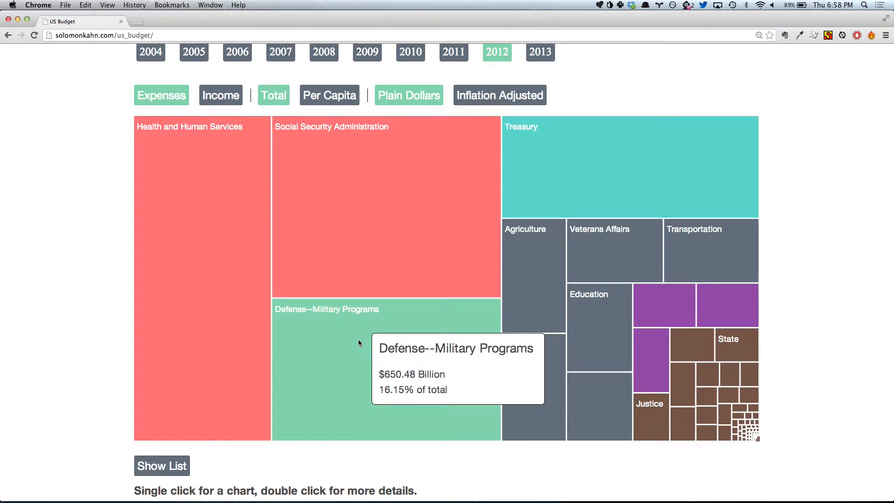
{"action": "mouse_move", "coordinate": [382, 234]}
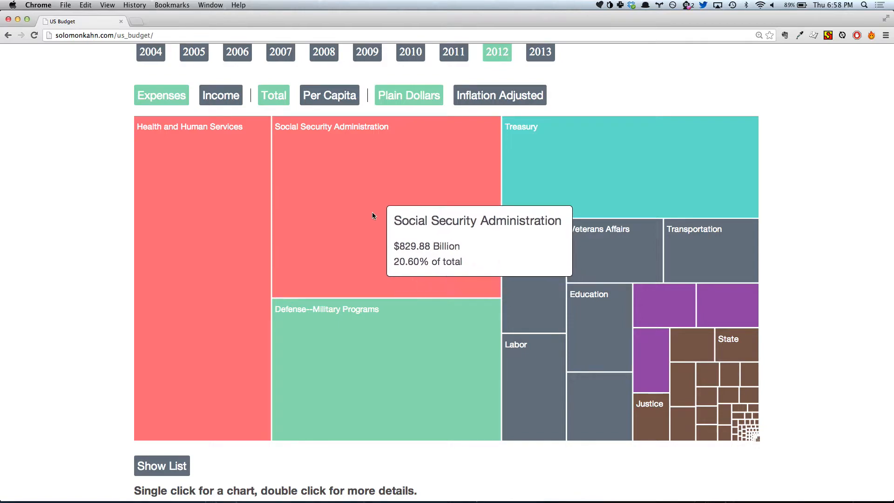
{"action": "mouse_move", "coordinate": [380, 323]}
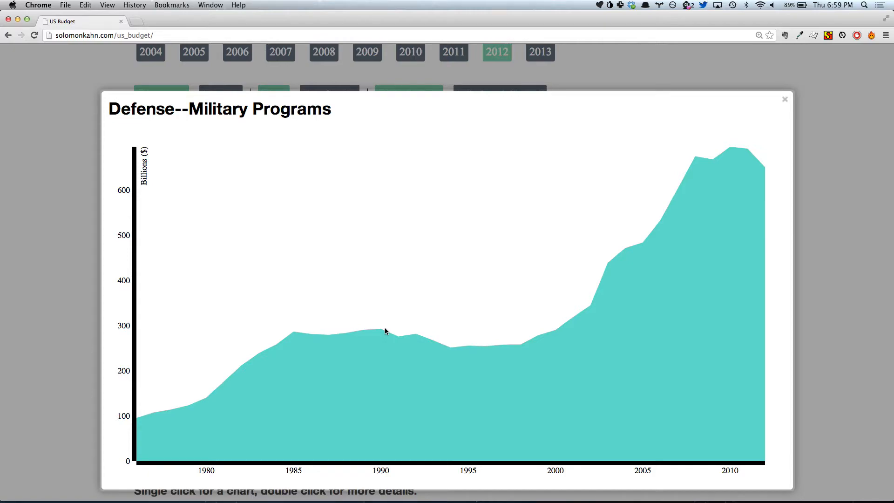
{"action": "mouse_move", "coordinate": [392, 348]}
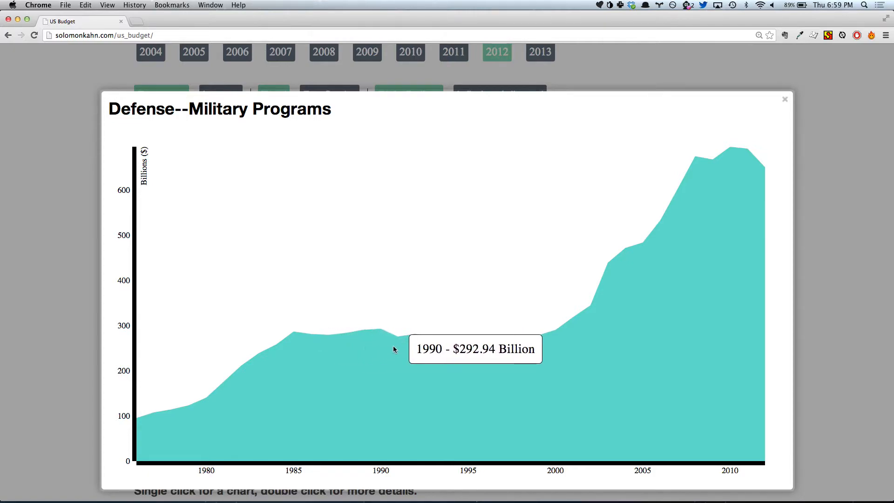
{"action": "mouse_move", "coordinate": [245, 372]}
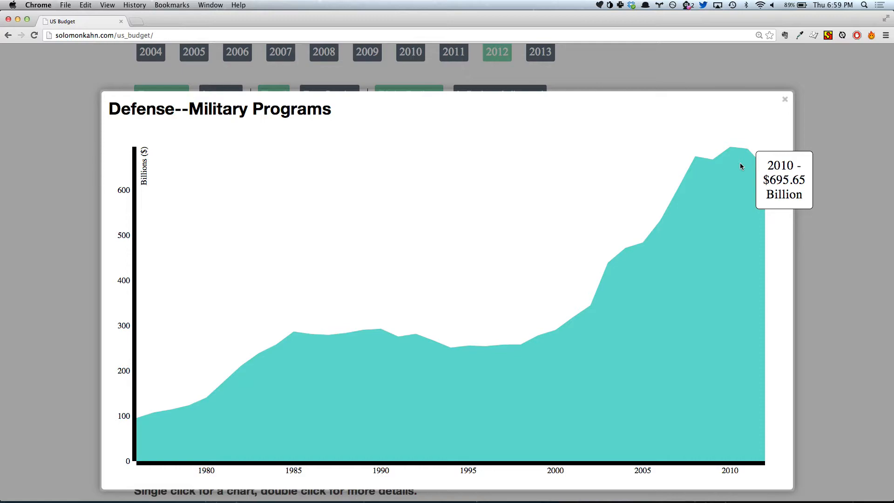
{"action": "mouse_move", "coordinate": [608, 201]}
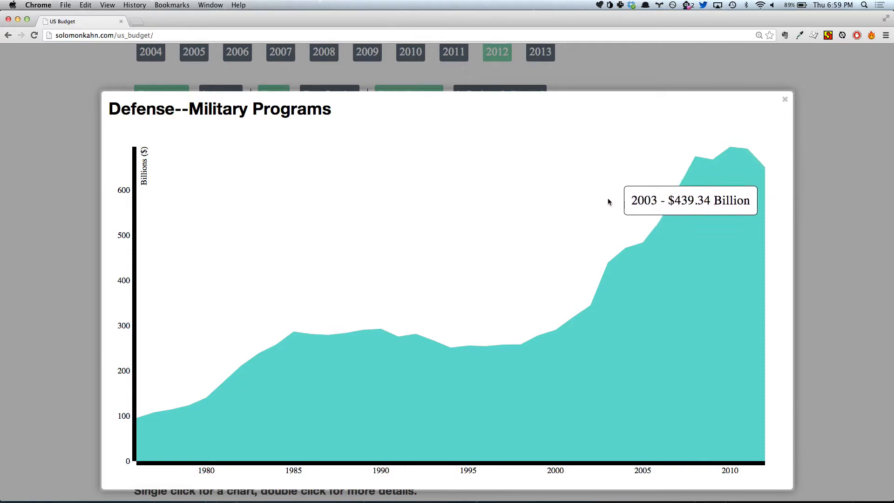
{"action": "mouse_move", "coordinate": [723, 170]}
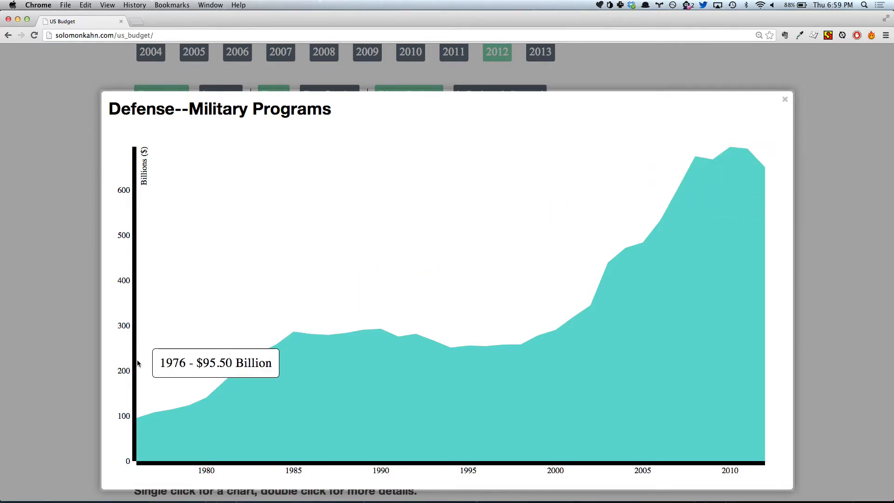
{"action": "mouse_move", "coordinate": [768, 100]}
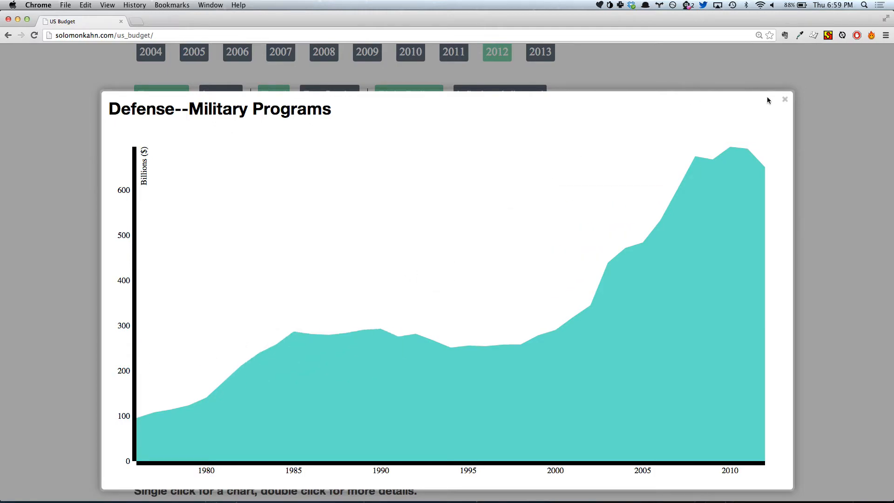
Close the Defense–Military Programs history chart to reveal the 2012 treemap.
{"action": "left_click", "coordinate": [784, 98]}
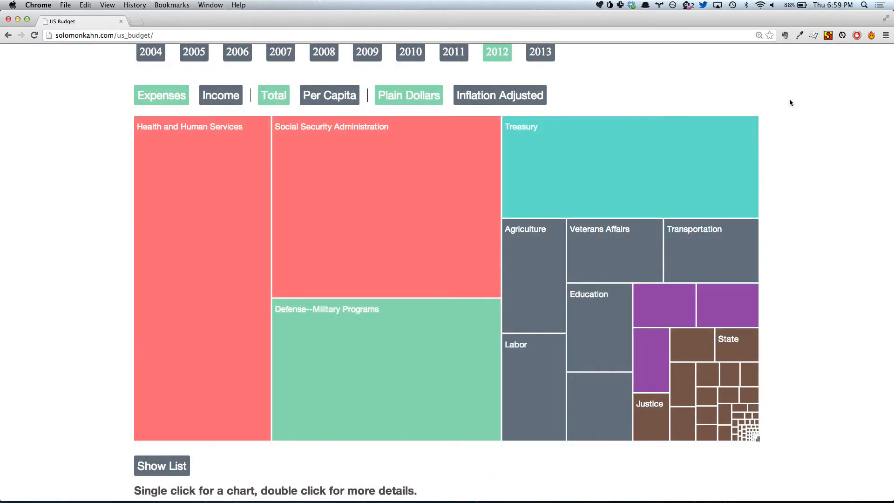
{"action": "mouse_move", "coordinate": [412, 209]}
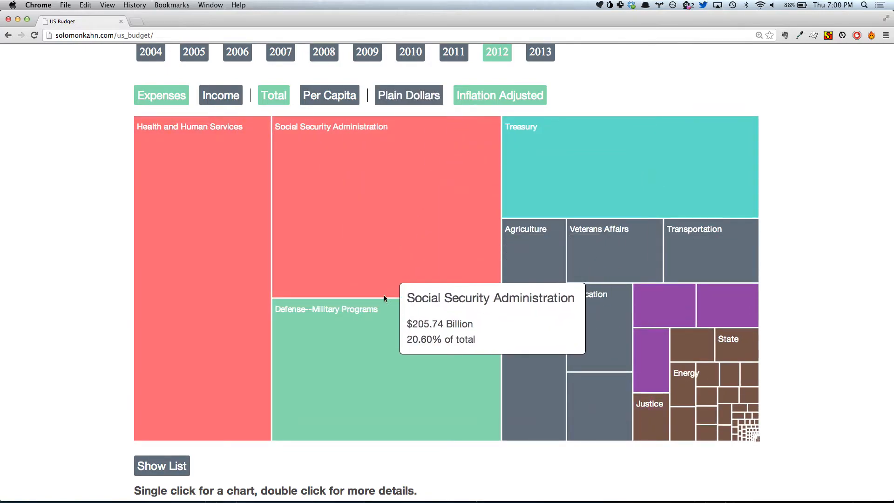
{"action": "mouse_move", "coordinate": [373, 330]}
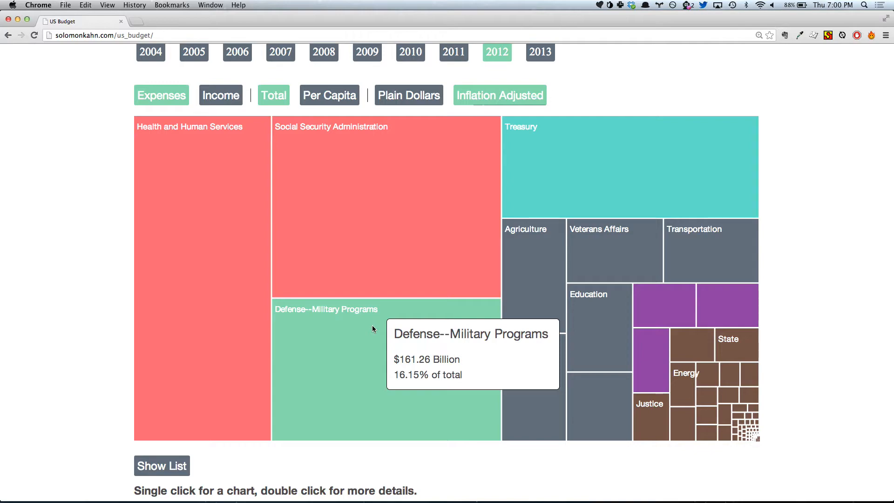
Open, then close, the inflation-adjusted Defense–Military Programs history chart peaking near $180 billion.
{"action": "double_click", "coordinate": [371, 354]}
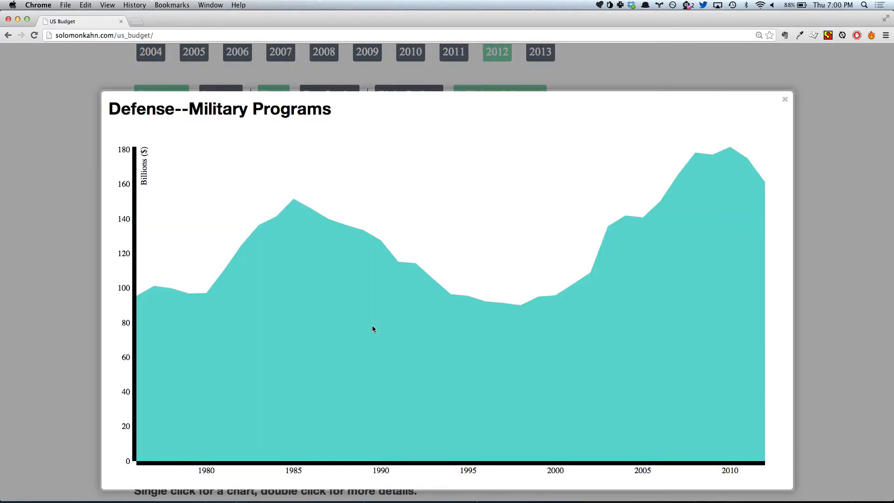
{"action": "mouse_move", "coordinate": [297, 207]}
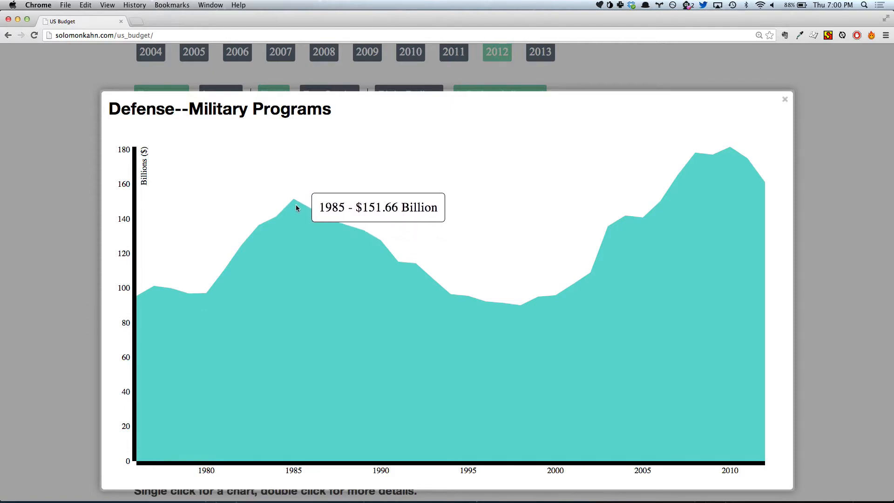
{"action": "mouse_move", "coordinate": [770, 195]}
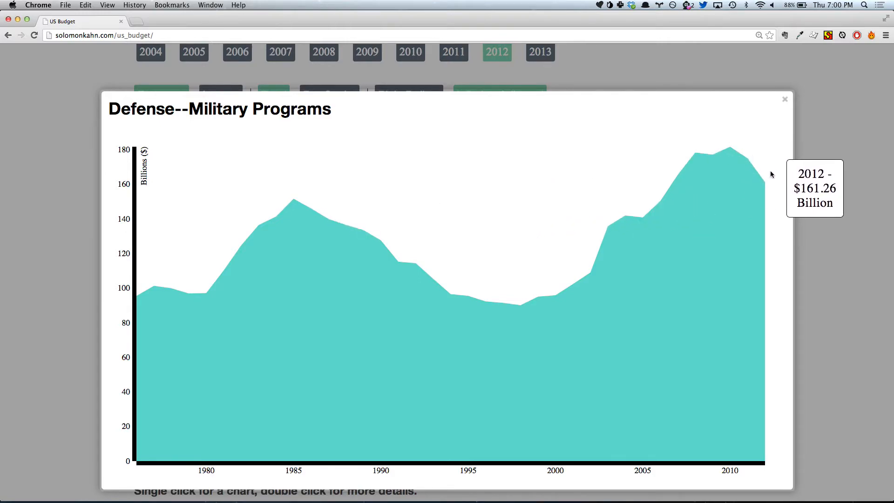
{"action": "mouse_move", "coordinate": [767, 177]}
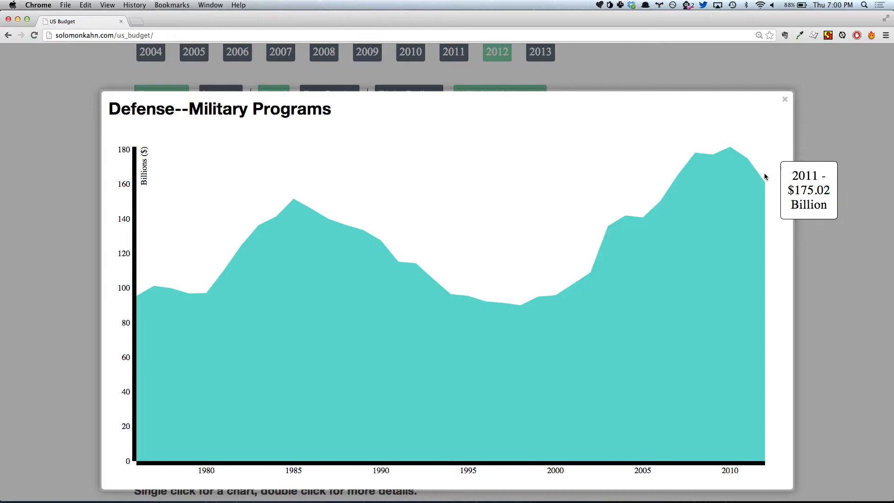
{"action": "mouse_move", "coordinate": [304, 216]}
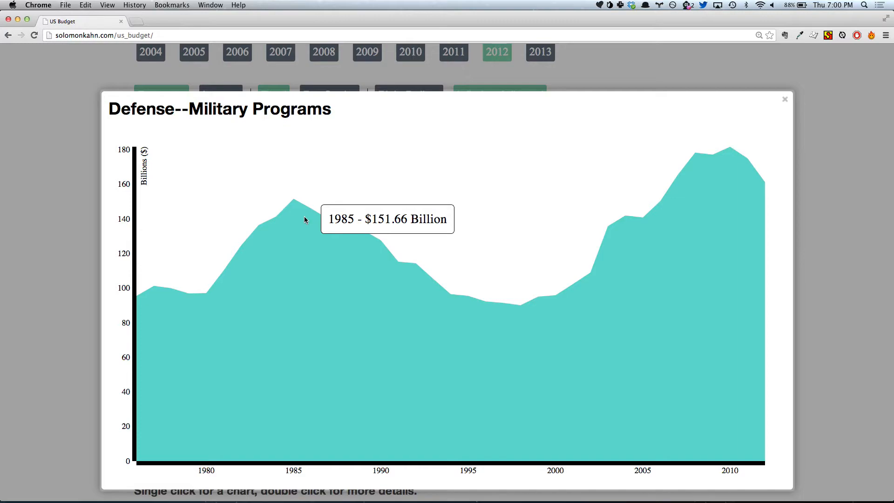
{"action": "mouse_move", "coordinate": [786, 108]}
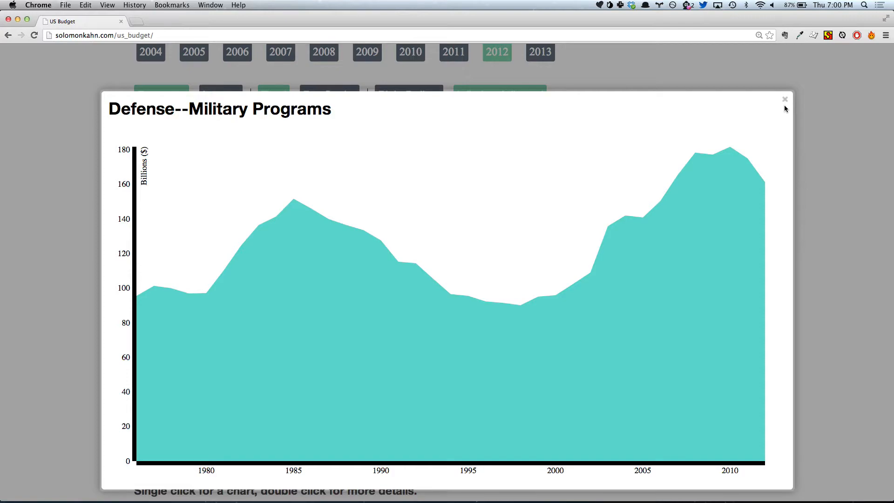
{"action": "left_click", "coordinate": [785, 99]}
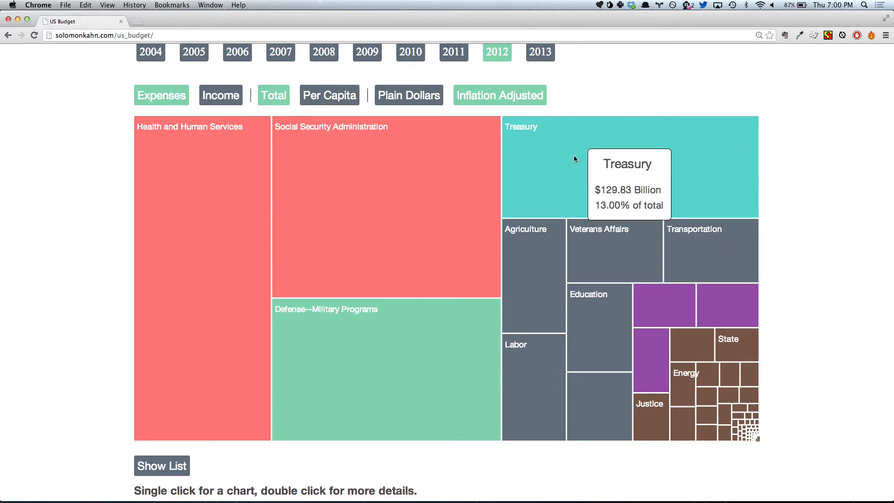
Open the Treasury history chart, which peaks above $220 billion around 2009.
{"action": "left_click", "coordinate": [628, 165]}
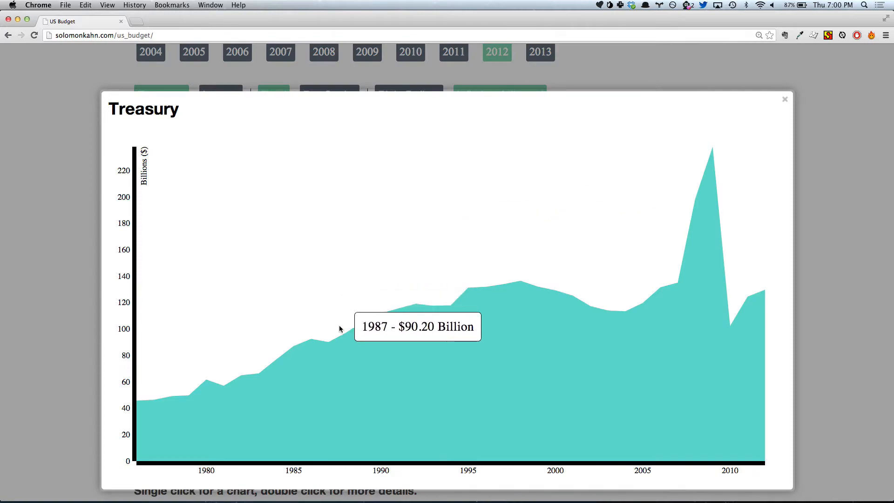
{"action": "mouse_move", "coordinate": [637, 289]}
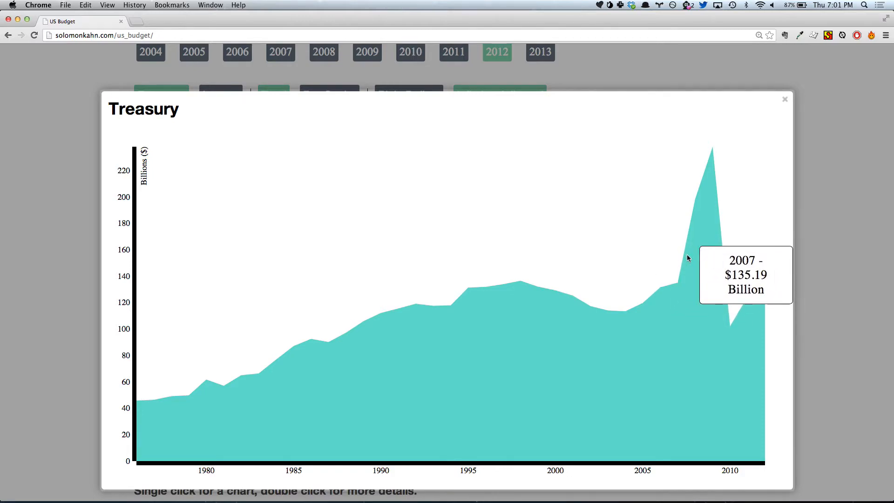
{"action": "mouse_move", "coordinate": [712, 245]}
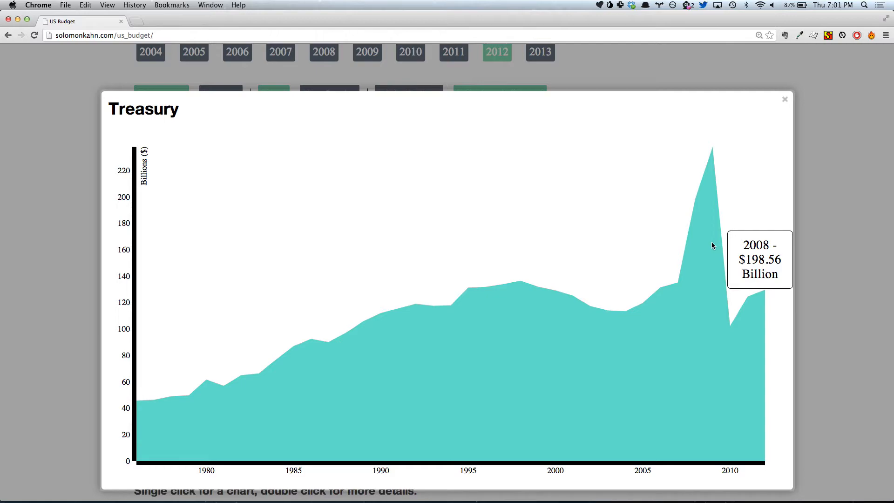
{"action": "mouse_move", "coordinate": [766, 135]}
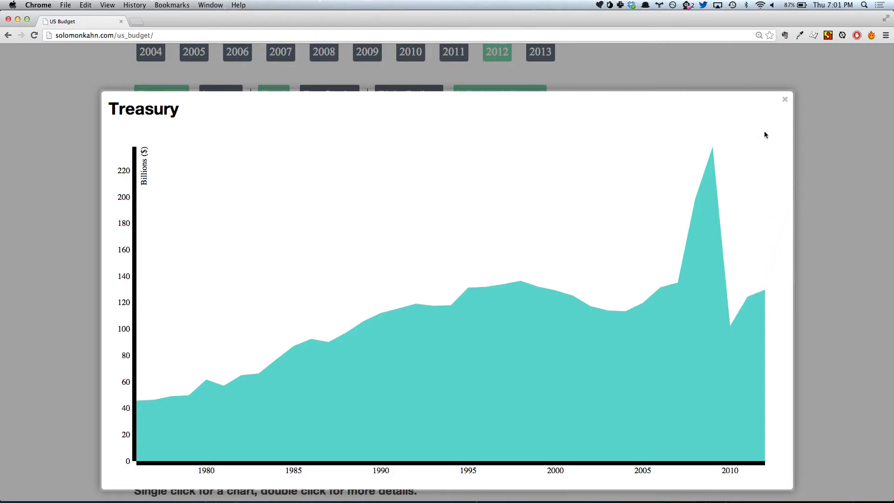
Close the Treasury history chart and scroll down to the 2008 Treasury breakdown treemap.
{"action": "left_click", "coordinate": [785, 99]}
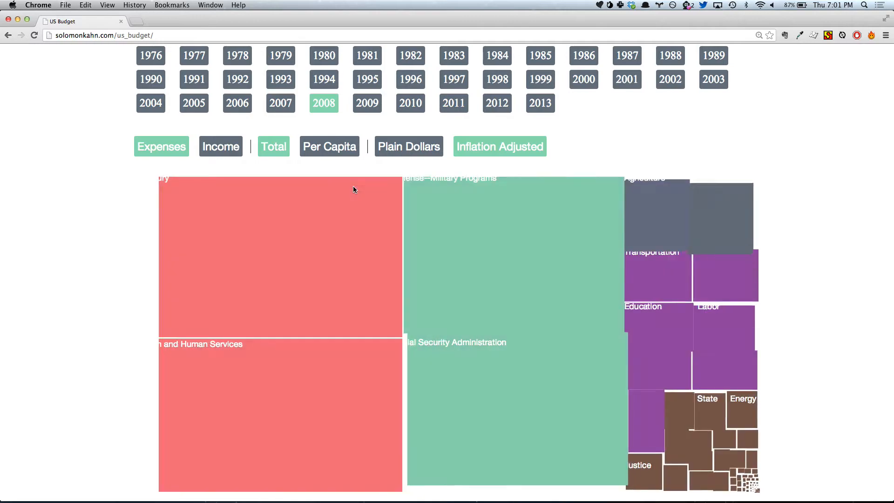
{"action": "mouse_move", "coordinate": [429, 313]}
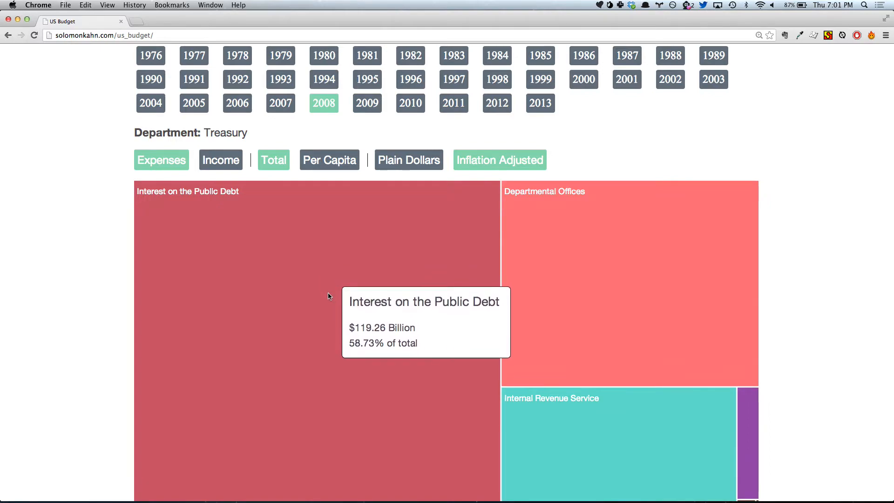
{"action": "mouse_move", "coordinate": [330, 315]}
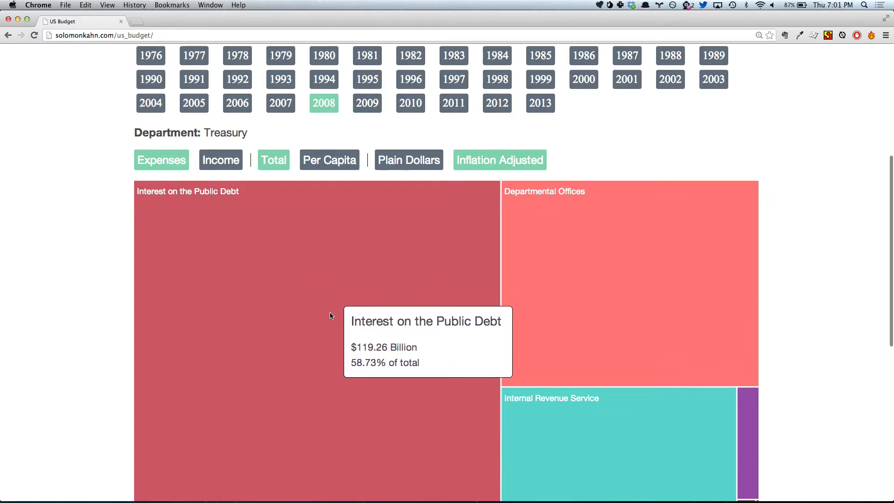
{"action": "scroll", "scroll_direction": "down", "scroll_amount": 3}
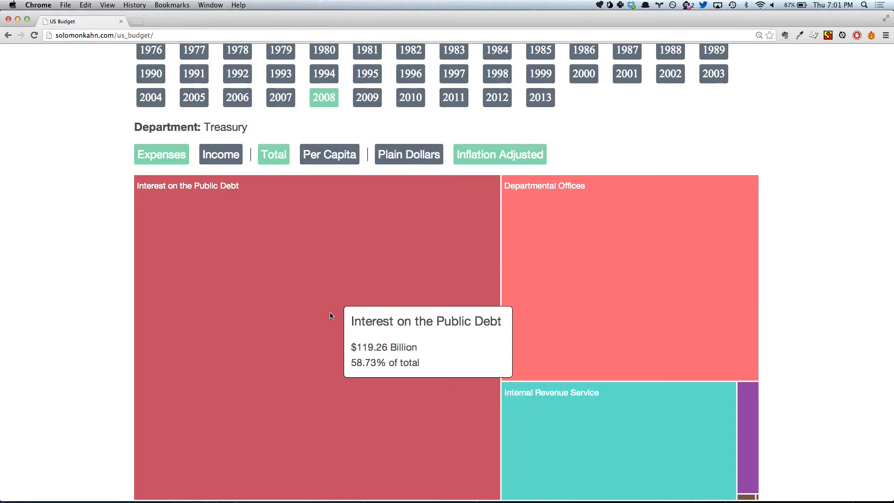
{"action": "scroll", "scroll_direction": "down", "scroll_amount": 3}
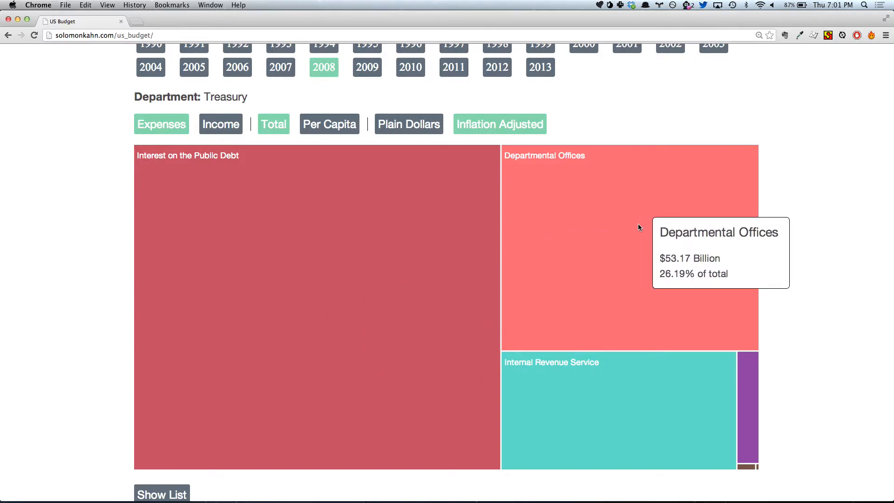
{"action": "left_click", "coordinate": [628, 240]}
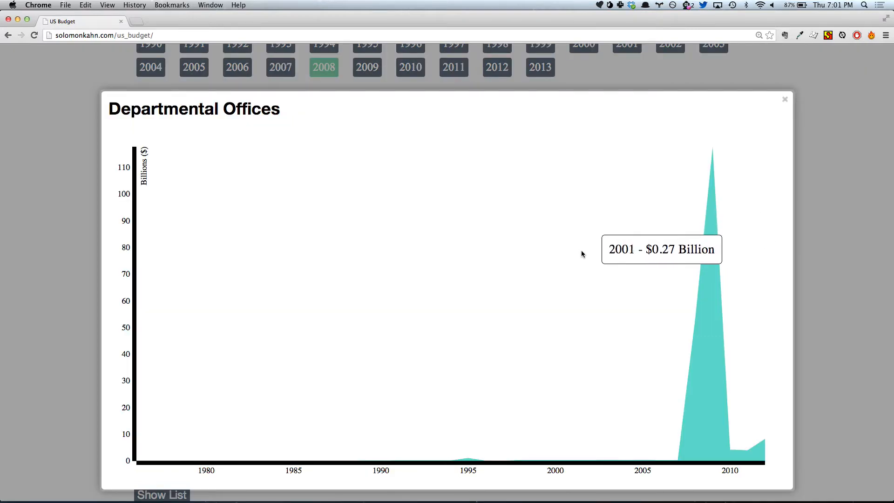
{"action": "mouse_move", "coordinate": [551, 303]}
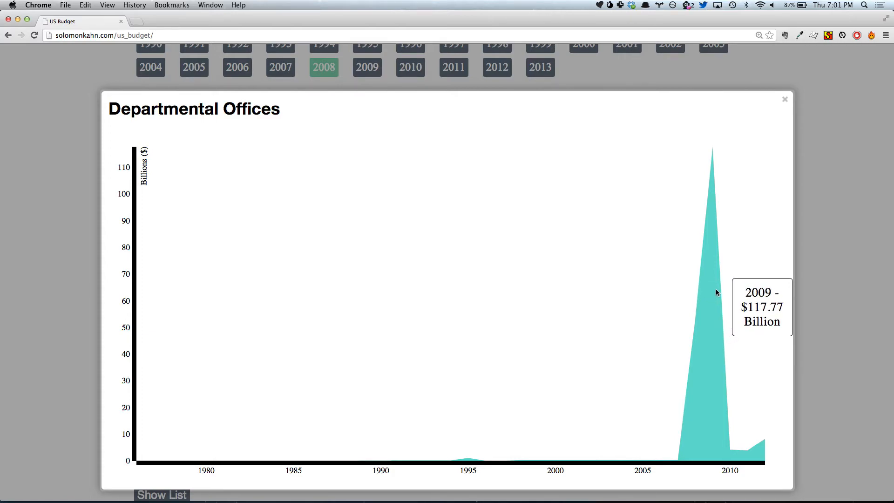
{"action": "mouse_move", "coordinate": [776, 121]}
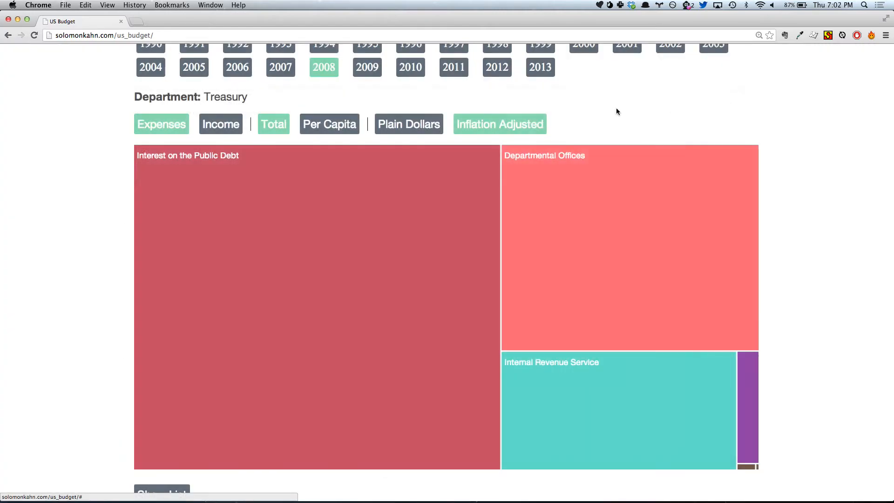
Switch to plain dollars and close the Departmental Offices chart, returning to the 2008 treemap.
{"action": "left_click", "coordinate": [408, 124]}
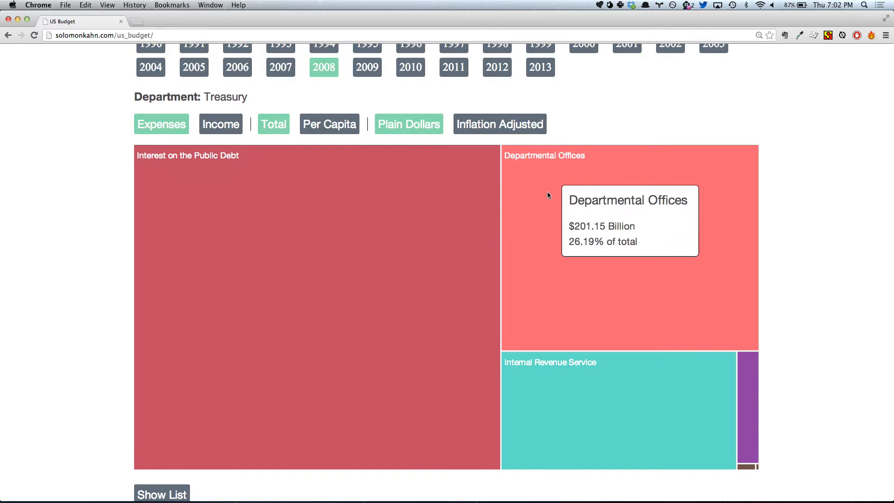
{"action": "left_click", "coordinate": [627, 257]}
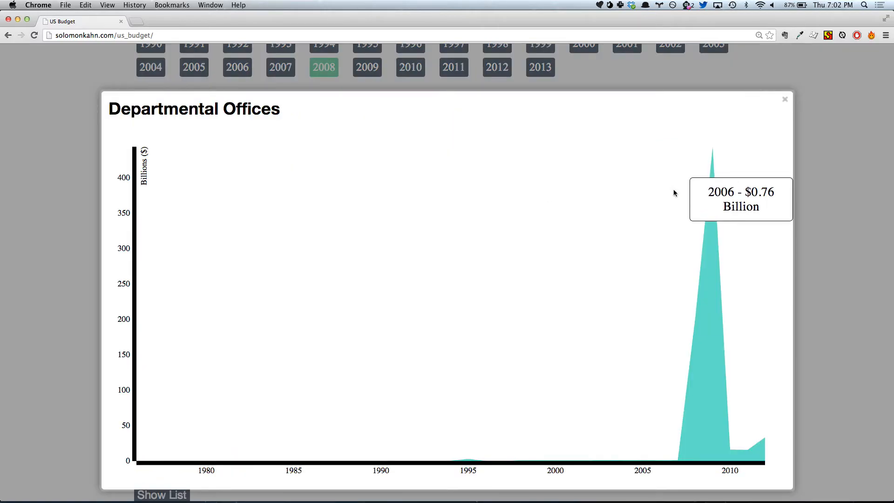
{"action": "mouse_move", "coordinate": [712, 196]}
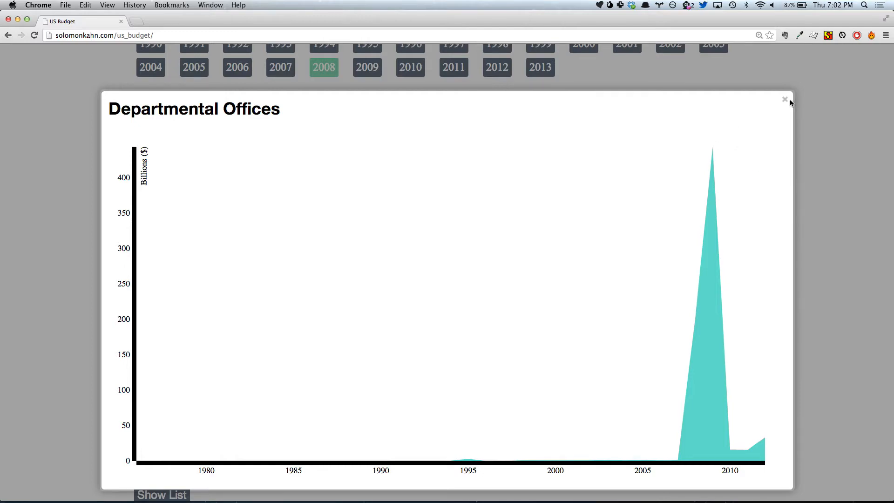
{"action": "left_click", "coordinate": [785, 99]}
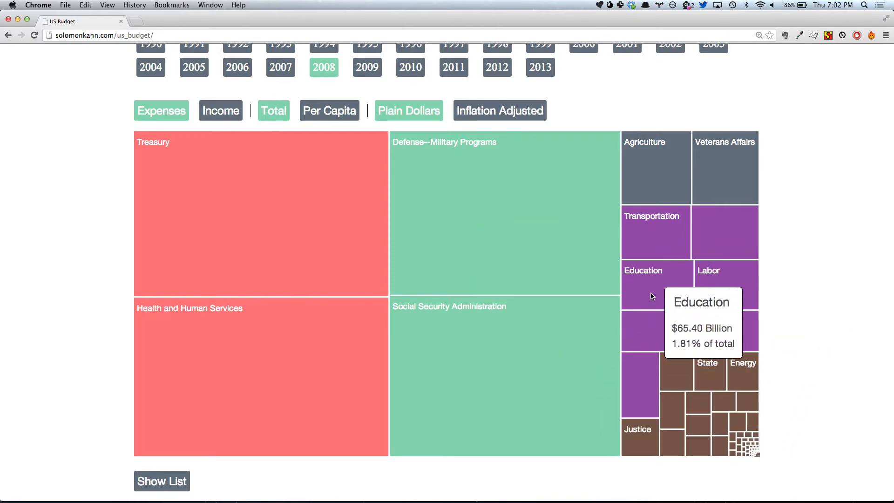
Drill into the Education department's offices and show their 2011 figures.
{"action": "left_click", "coordinate": [639, 285]}
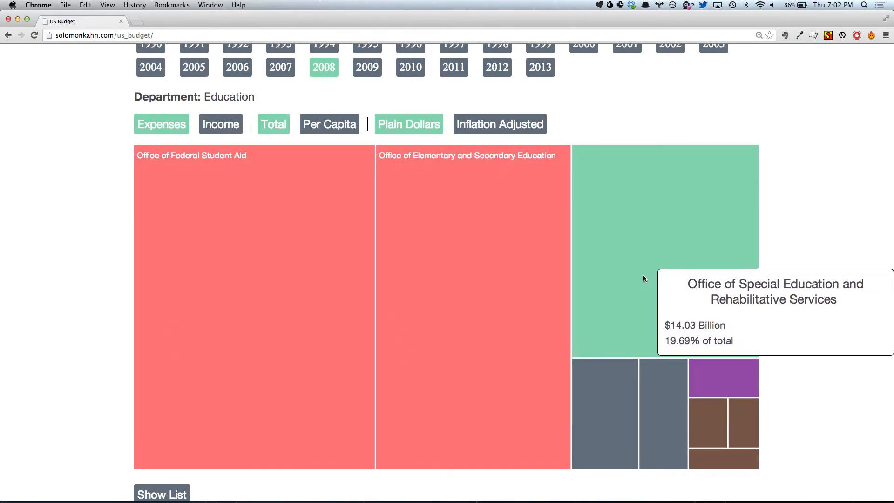
{"action": "mouse_move", "coordinate": [483, 260]}
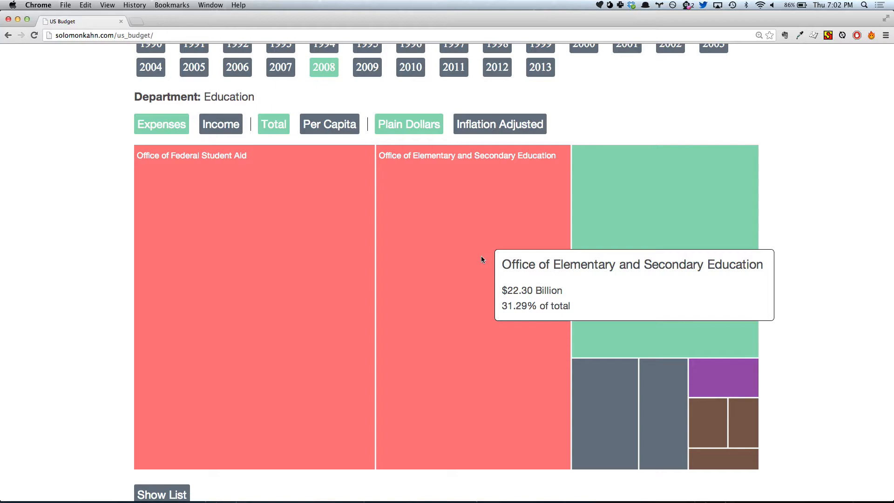
{"action": "mouse_move", "coordinate": [303, 262]}
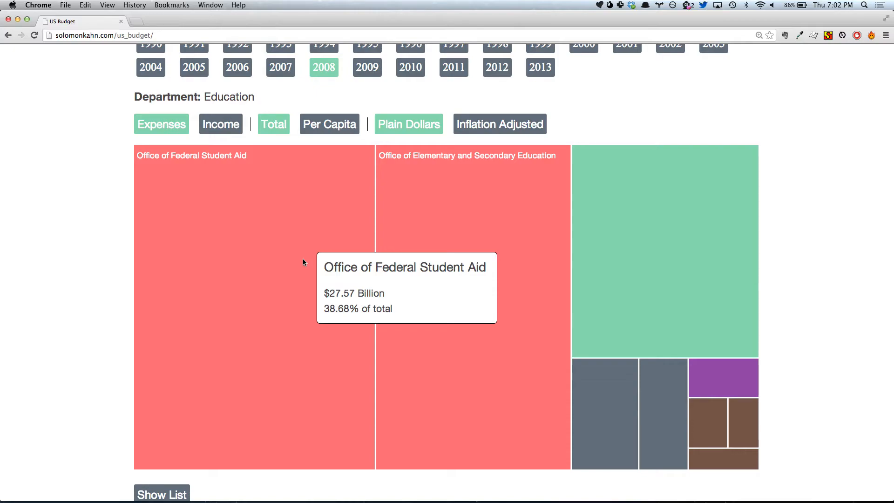
{"action": "mouse_move", "coordinate": [622, 310]}
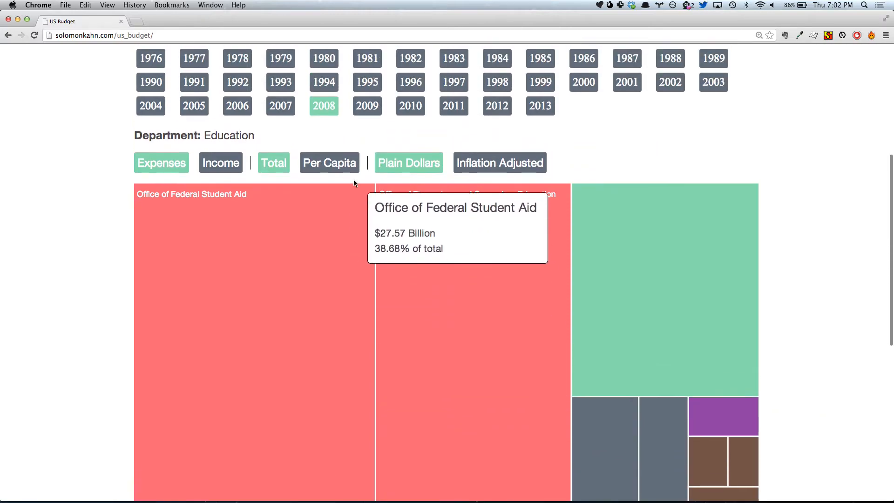
{"action": "left_click", "coordinate": [453, 106]}
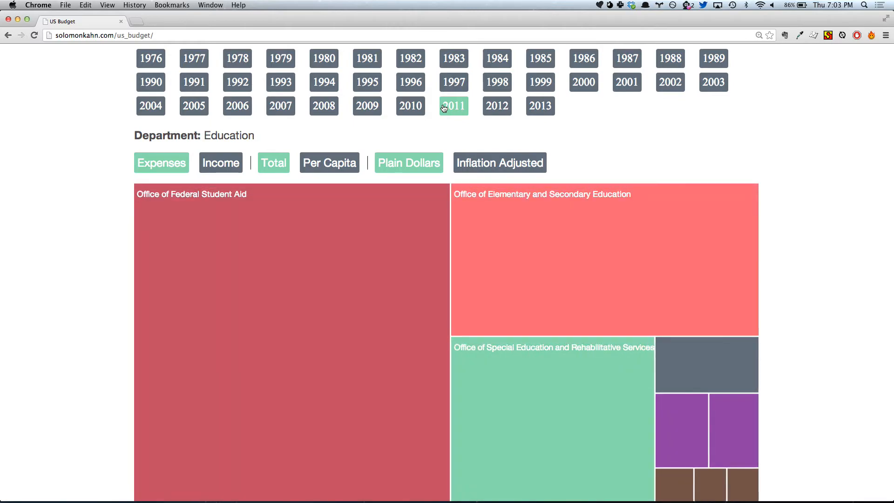
Switch to 2012 and return to the department treemap, with Treasury at $523.68 billion.
{"action": "left_click", "coordinate": [496, 106]}
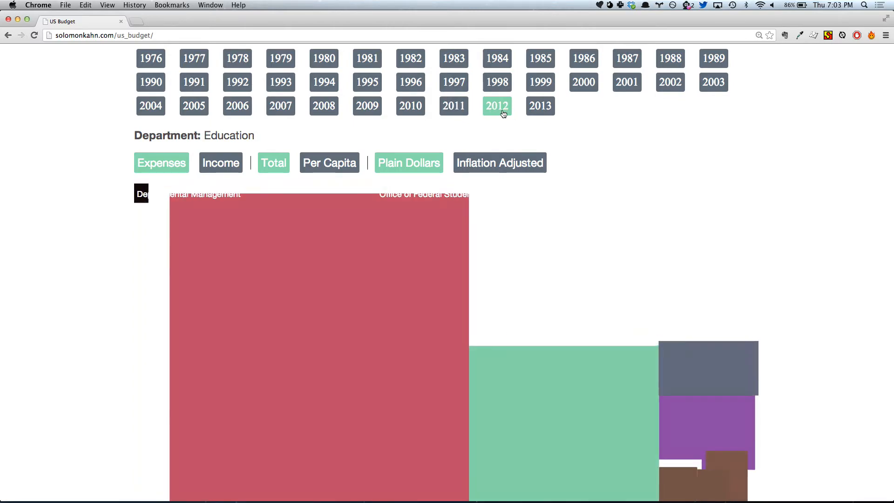
{"action": "left_click", "coordinate": [498, 162]}
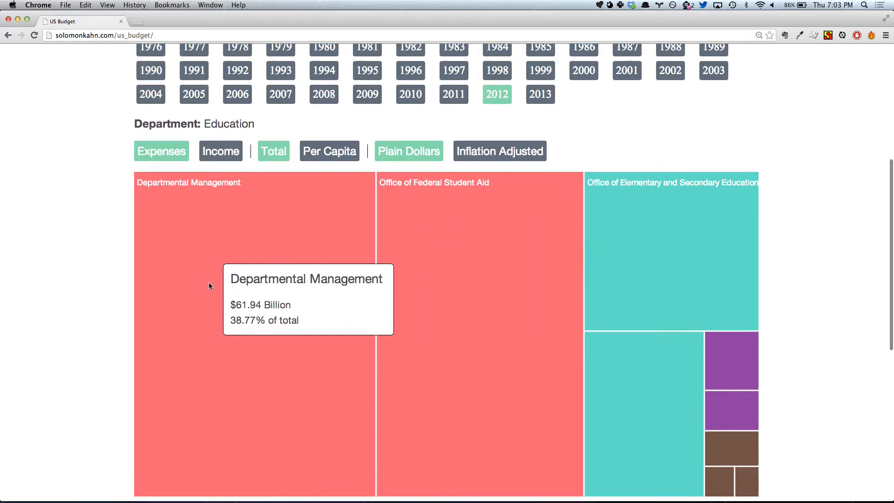
{"action": "scroll", "scroll_direction": "down", "scroll_amount": 3}
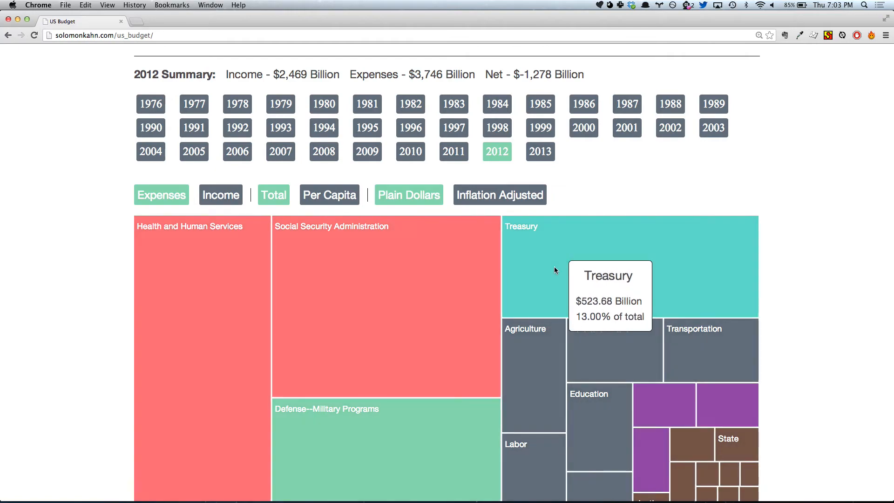
Open Treasury's spending history chart, then dismiss it to view the 2012 bureau breakdown.
{"action": "left_click", "coordinate": [628, 262]}
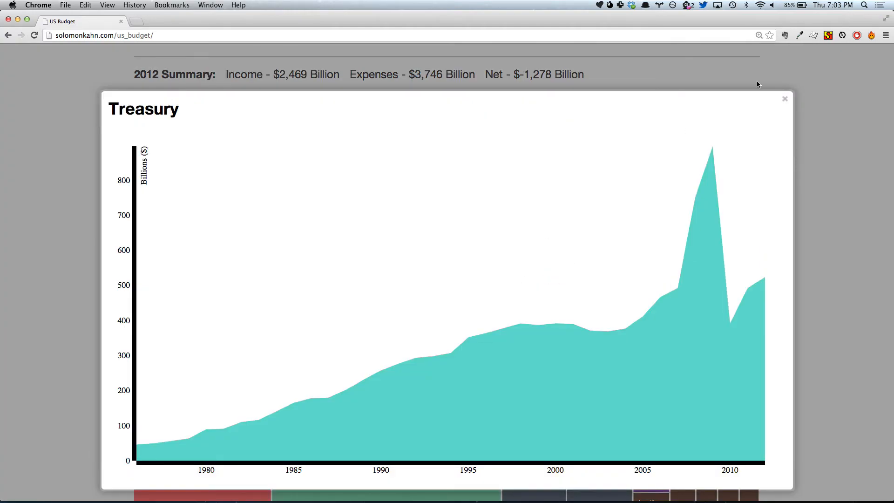
{"action": "left_click", "coordinate": [785, 98]}
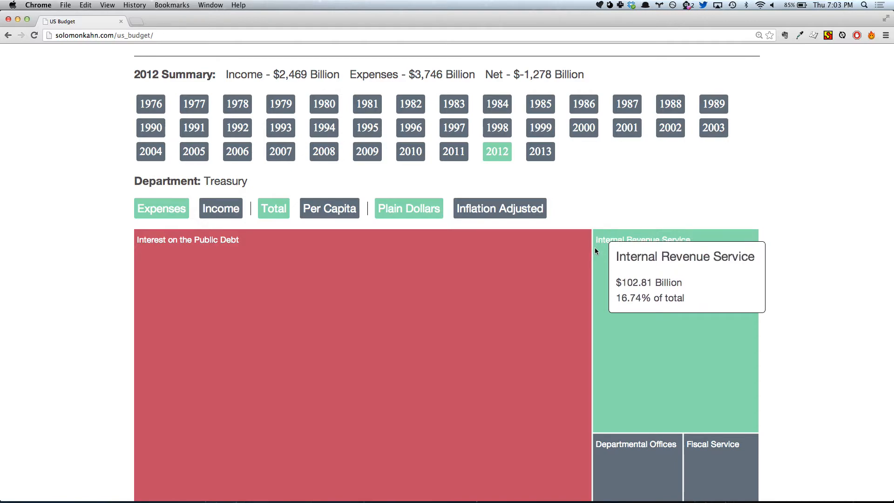
{"action": "mouse_move", "coordinate": [470, 229]}
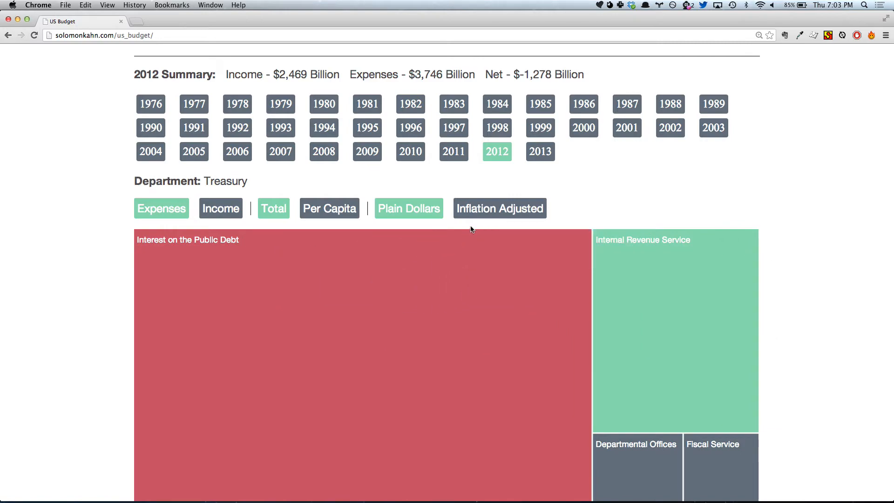
Open the Interest on the Public Debt history chart, starting at 1983 ($73.63 billion).
{"action": "left_click", "coordinate": [498, 208]}
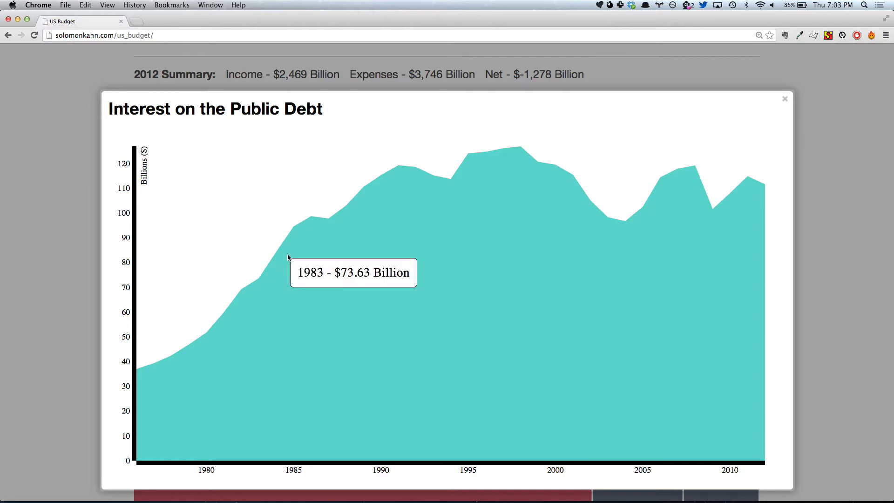
{"action": "mouse_move", "coordinate": [507, 161]}
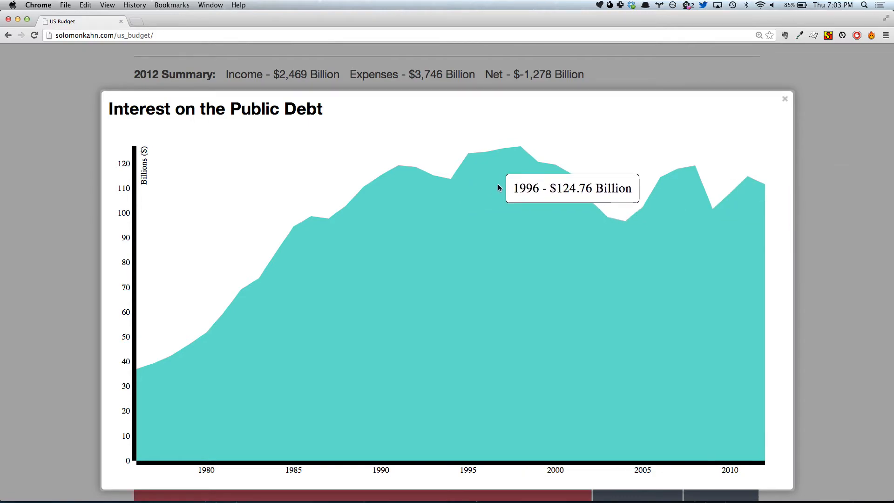
{"action": "mouse_move", "coordinate": [516, 166]}
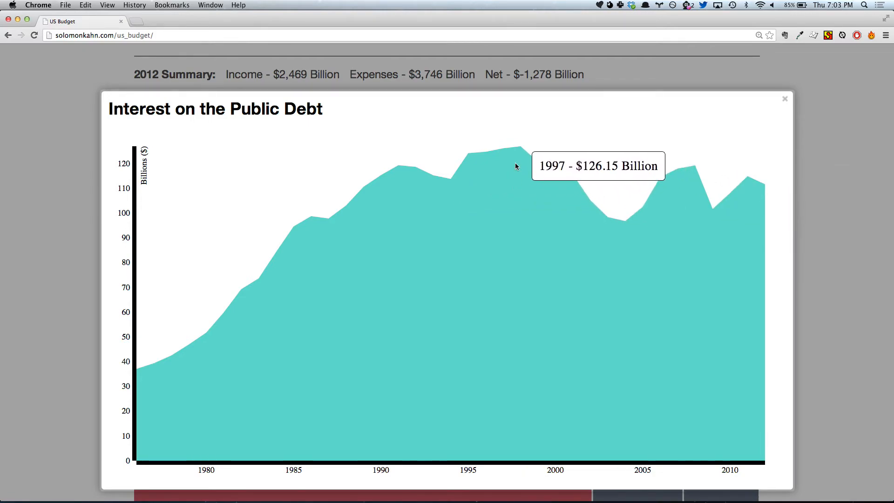
{"action": "mouse_move", "coordinate": [710, 195]}
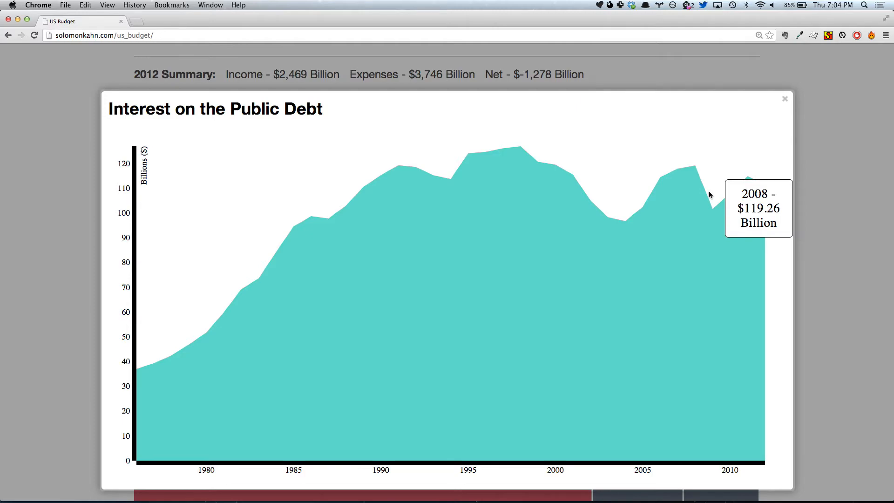
{"action": "mouse_move", "coordinate": [780, 96]}
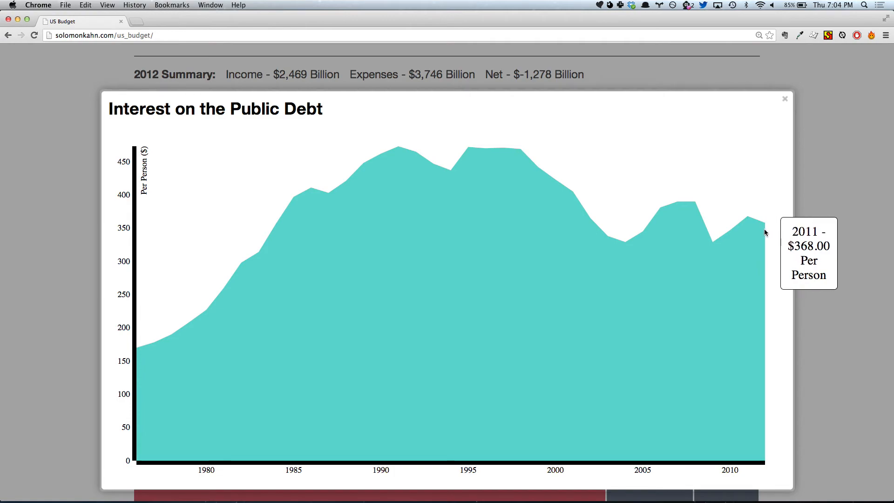
{"action": "mouse_move", "coordinate": [482, 164]}
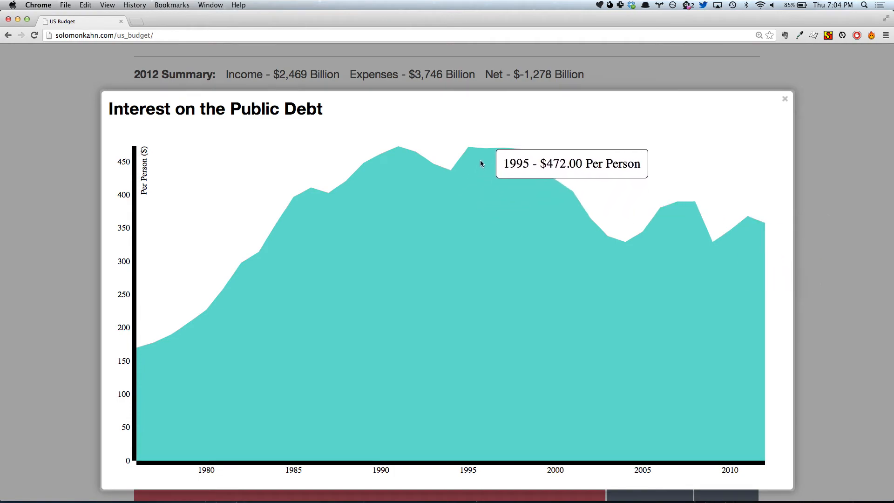
{"action": "mouse_move", "coordinate": [767, 73]}
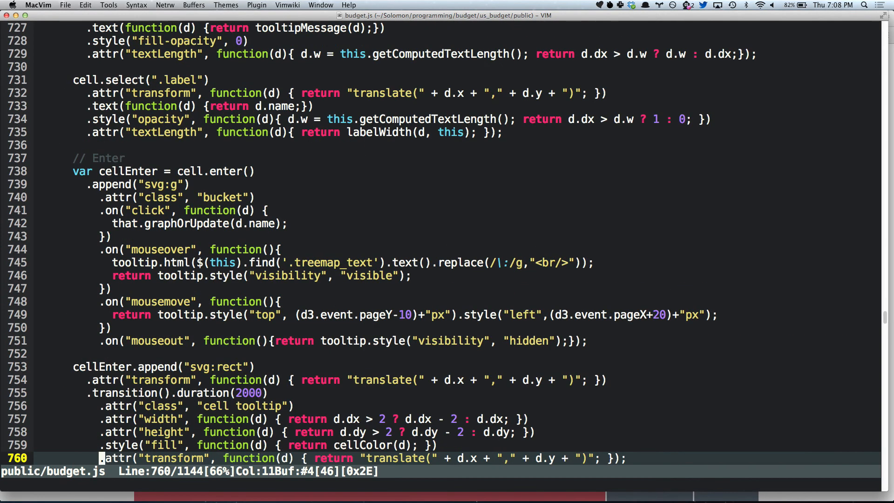
Scroll budget.js up to the treemap cell click and hover tooltip code.
{"action": "scroll", "scroll_direction": "up", "scroll_amount": 3}
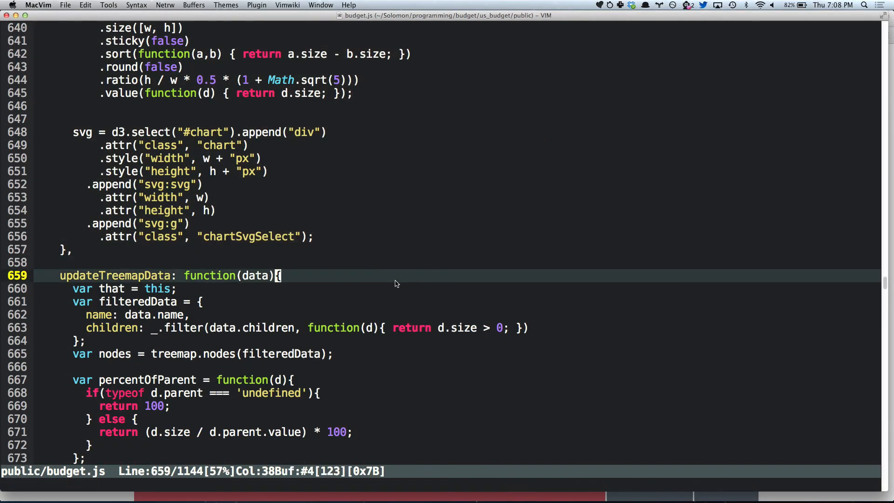
Scroll budget.js to the updateTreemapData function around line 659.
{"action": "scroll", "scroll_direction": "down", "scroll_amount": 3}
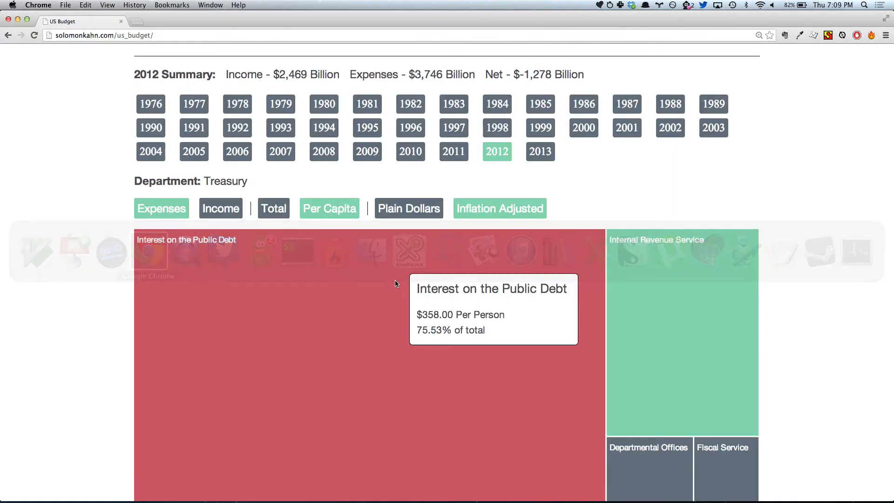
Switch to the list of departments and amounts and scroll down through it.
{"action": "scroll", "scroll_direction": "down", "scroll_amount": 3}
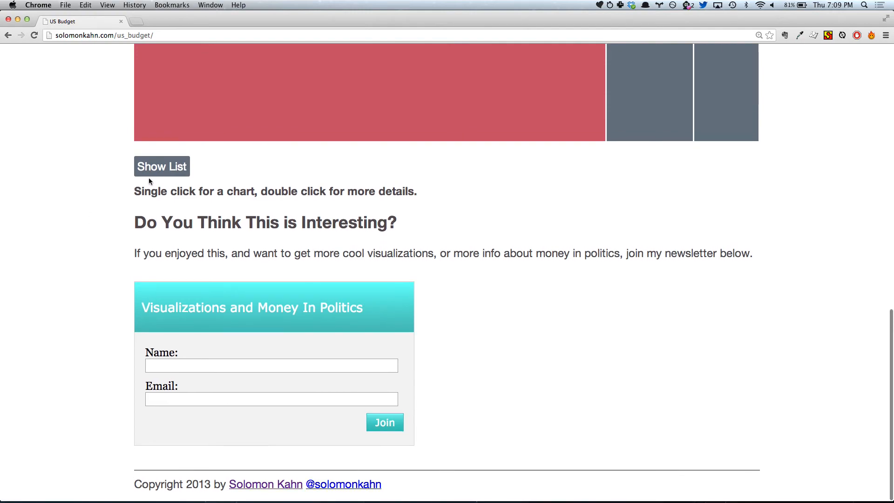
{"action": "left_click", "coordinate": [162, 165]}
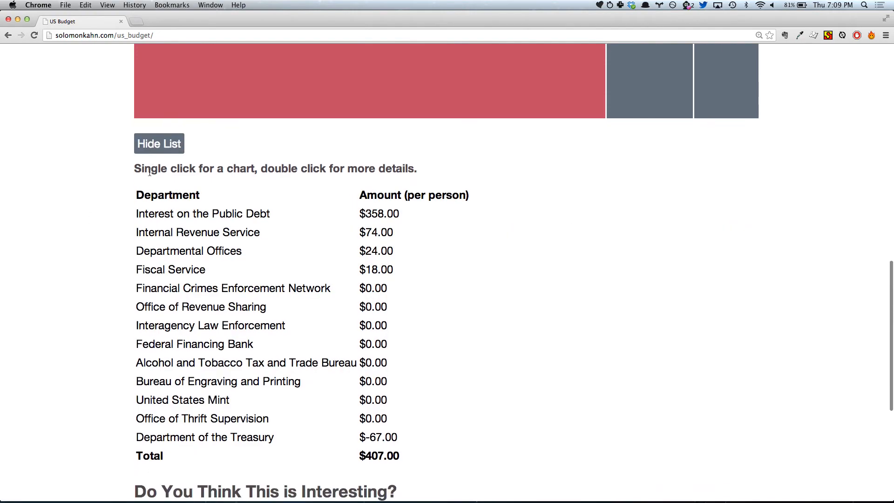
{"action": "scroll", "scroll_direction": "down", "scroll_amount": 3}
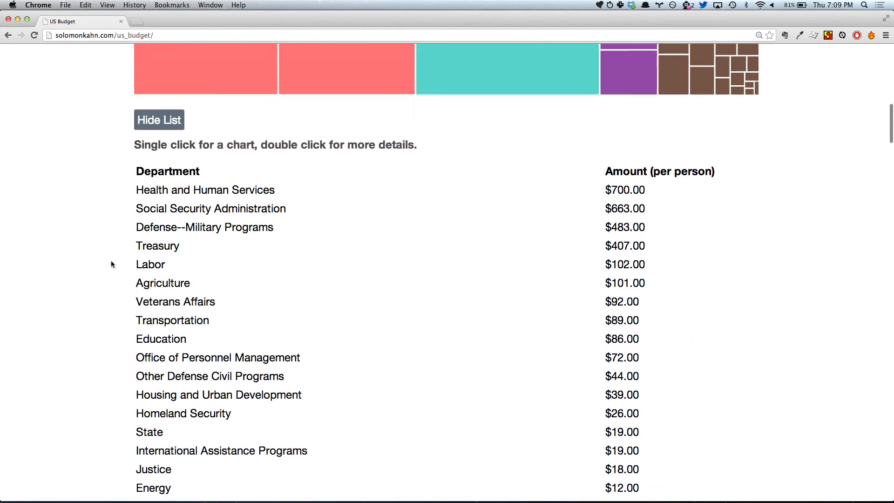
{"action": "scroll", "scroll_direction": "down", "scroll_amount": 3}
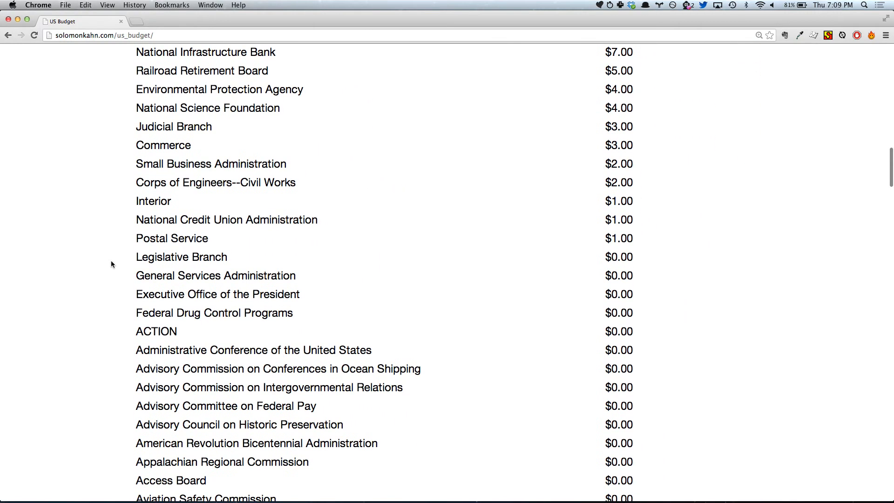
{"action": "mouse_move", "coordinate": [155, 333]}
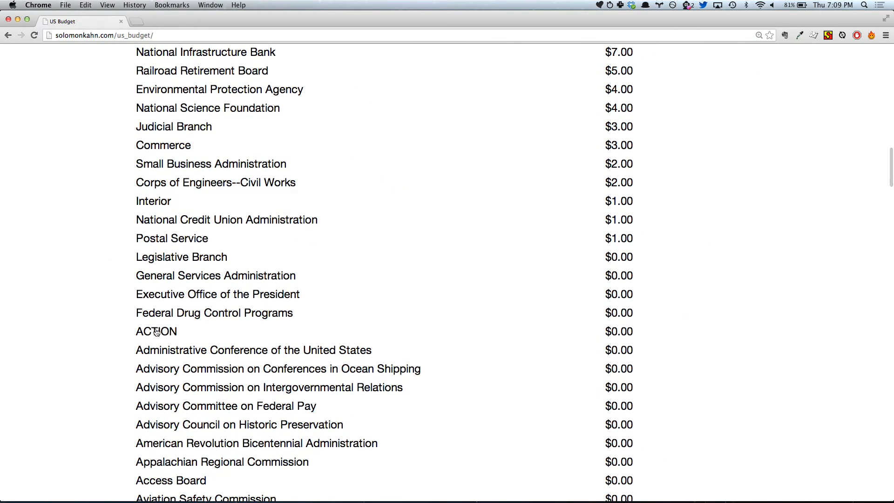
Check ACTION's history chart, then scroll further down the agency list.
{"action": "left_click", "coordinate": [156, 331]}
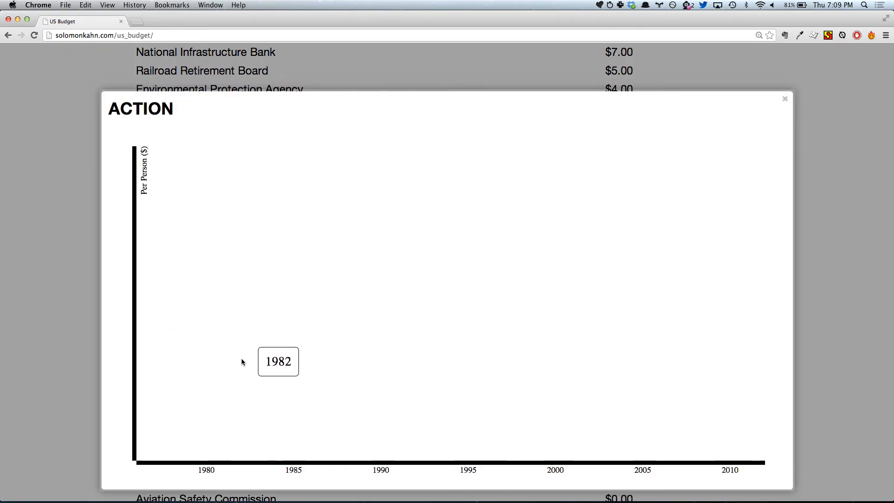
{"action": "left_click", "coordinate": [785, 99]}
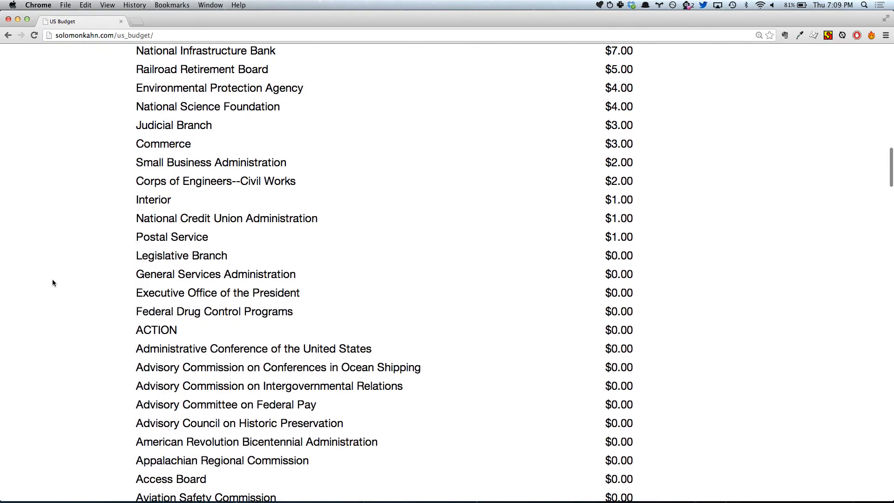
{"action": "scroll", "scroll_direction": "down", "scroll_amount": 3}
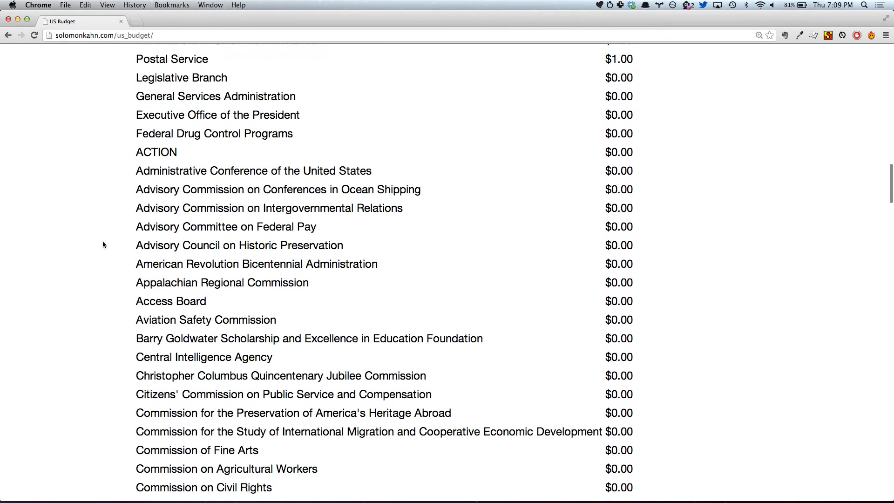
{"action": "scroll", "scroll_direction": "down", "scroll_amount": 3}
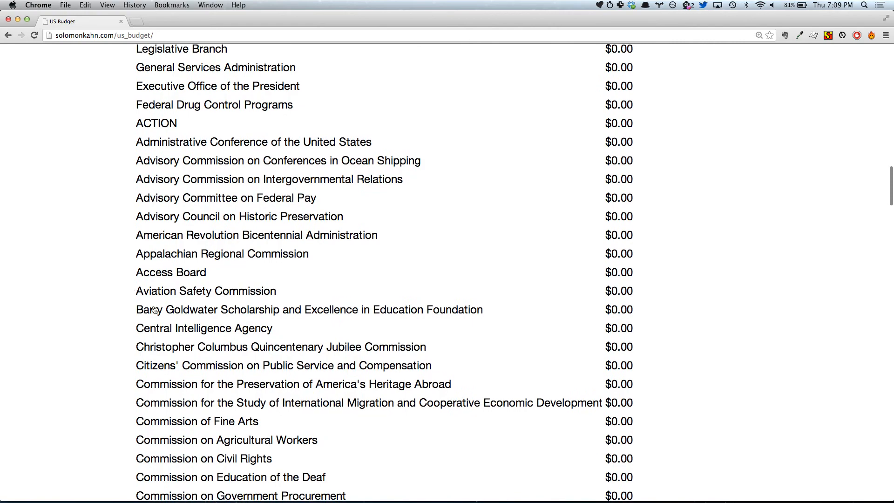
Check the Goldwater scholarship foundation's chart and scroll down to Federal Maritime Commission ($0.02).
{"action": "left_click", "coordinate": [309, 309]}
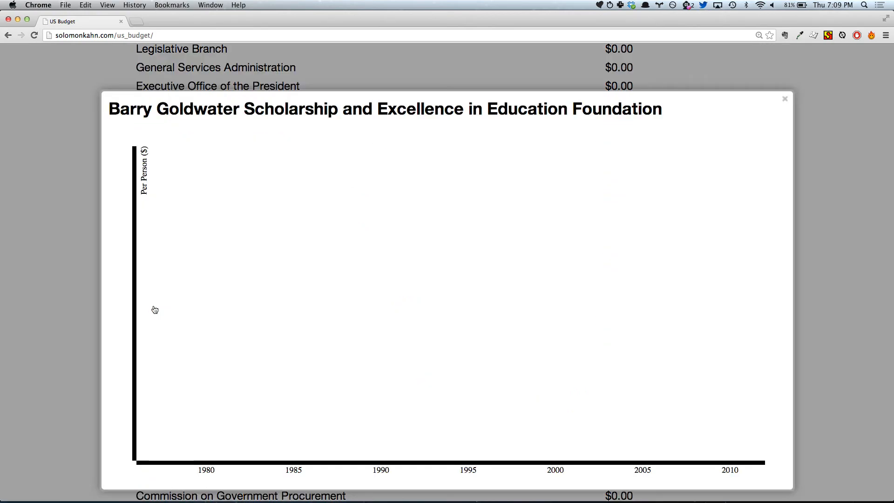
{"action": "left_click", "coordinate": [785, 98]}
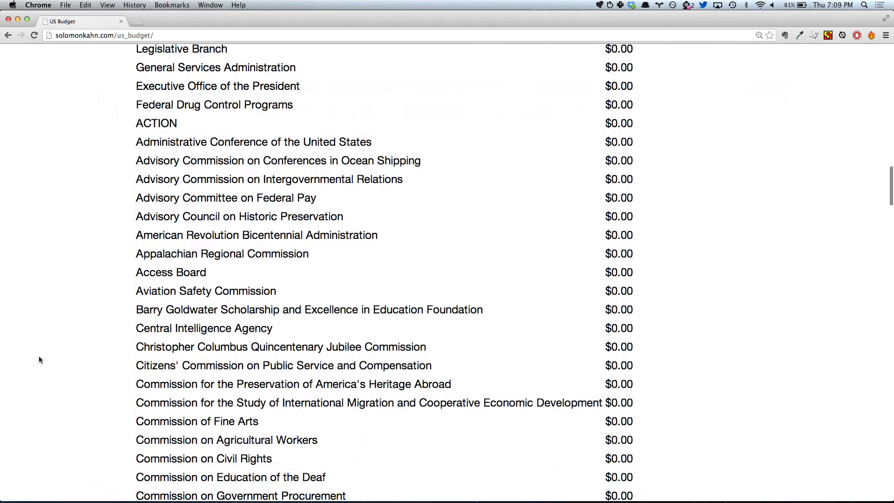
{"action": "scroll", "scroll_direction": "down", "scroll_amount": 3}
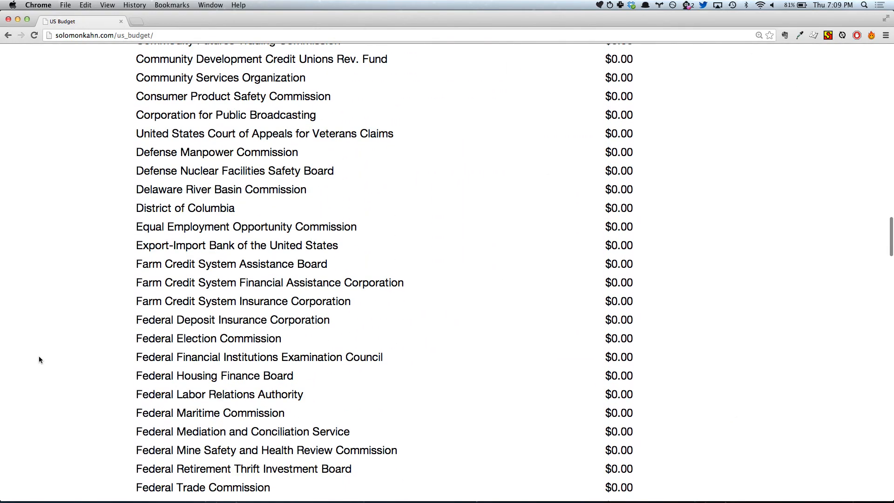
{"action": "scroll", "scroll_direction": "down", "scroll_amount": 3}
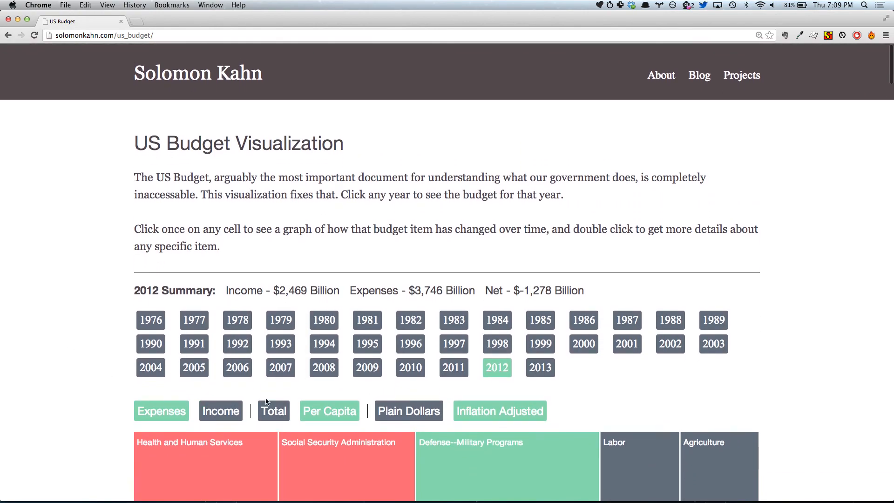
{"action": "left_click", "coordinate": [274, 411]}
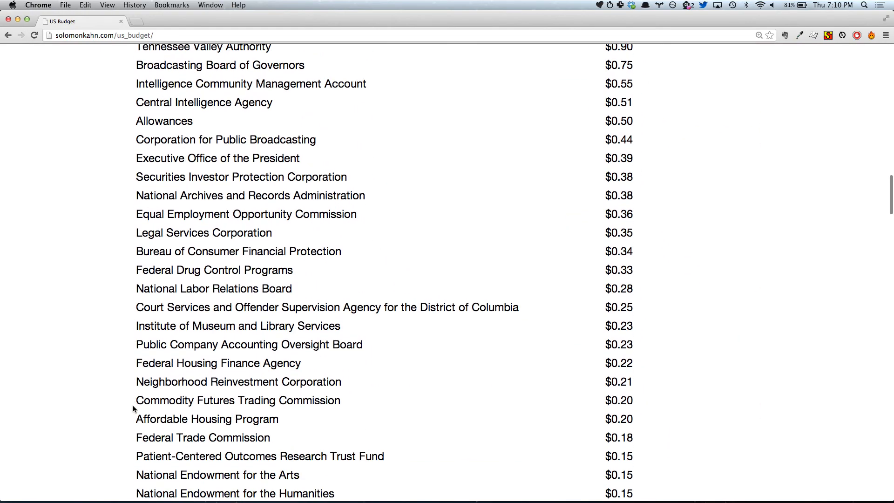
{"action": "scroll", "scroll_direction": "down", "scroll_amount": 3}
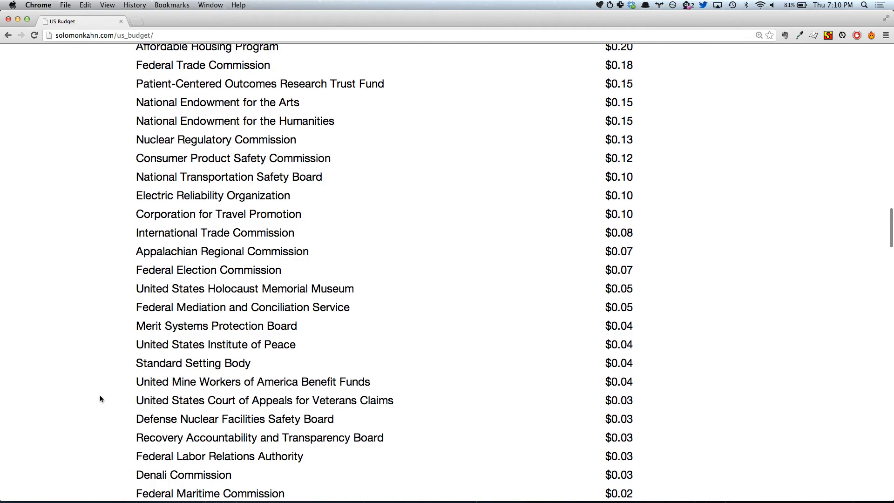
{"action": "mouse_move", "coordinate": [140, 330]}
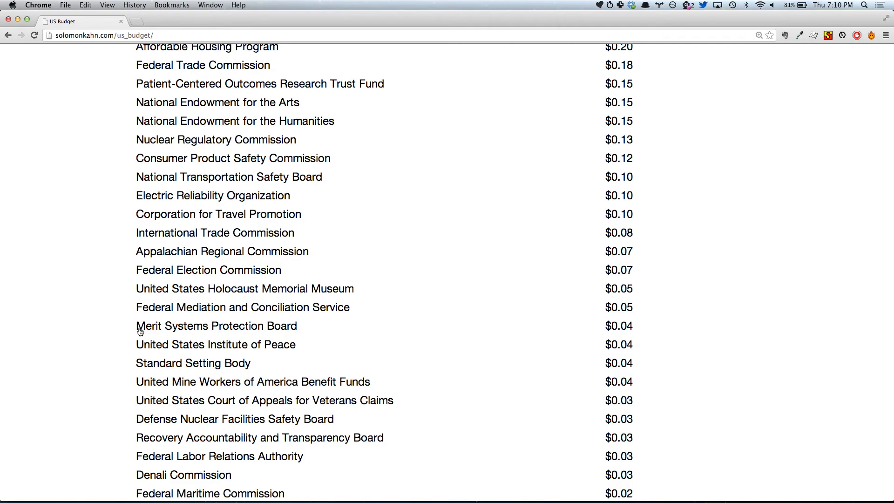
{"action": "left_click", "coordinate": [216, 326]}
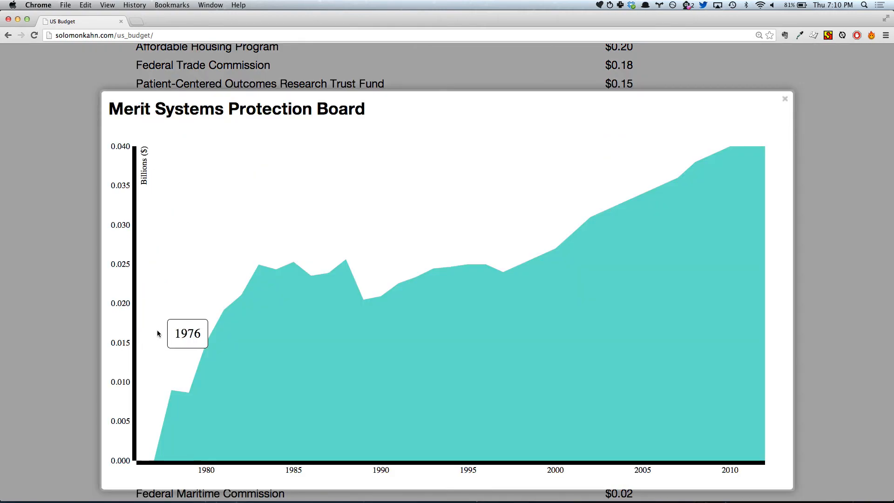
{"action": "mouse_move", "coordinate": [320, 291]}
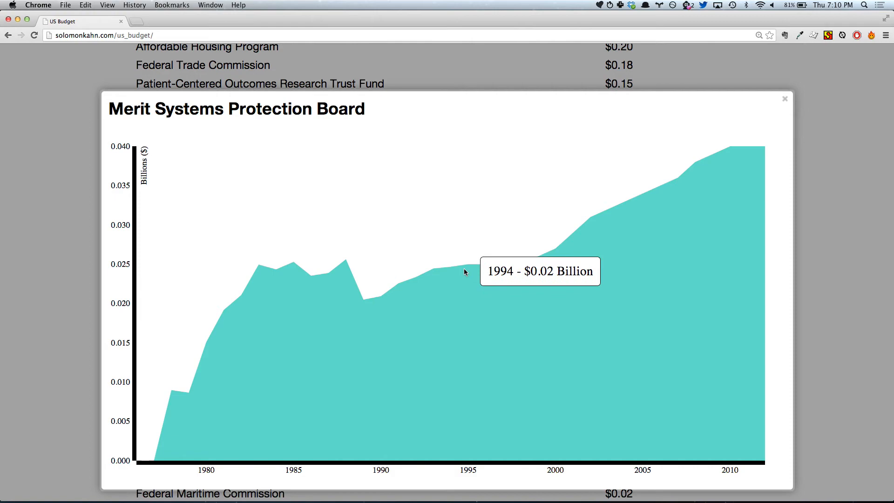
{"action": "mouse_move", "coordinate": [557, 232]}
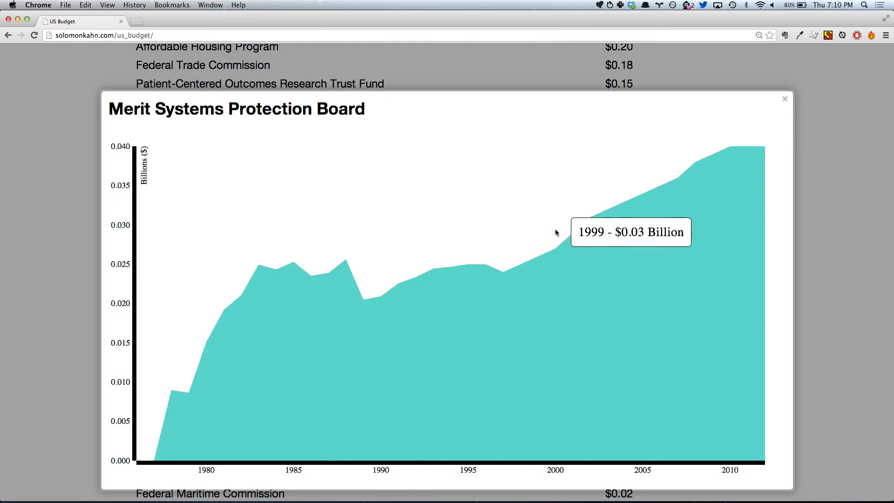
{"action": "mouse_move", "coordinate": [714, 178]}
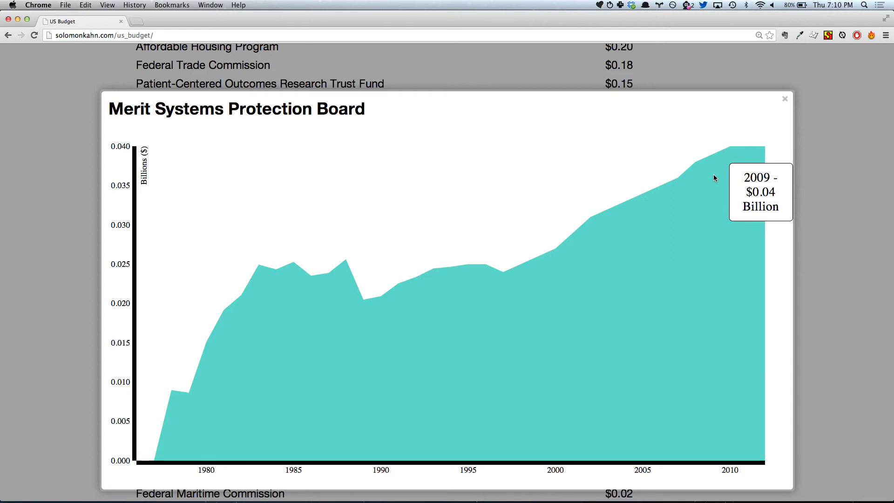
{"action": "left_click", "coordinate": [784, 98]}
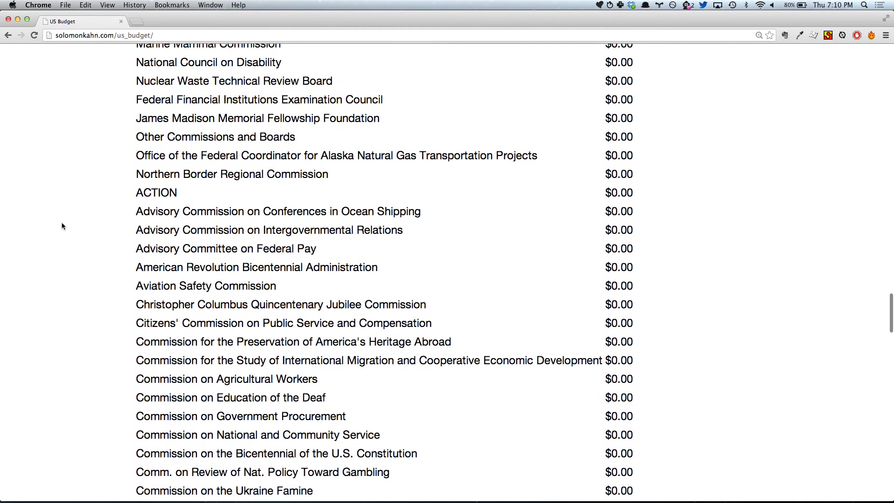
Scroll down to the $0.00 defunct commissions near the list's end, then slightly back up.
{"action": "scroll", "scroll_direction": "down", "scroll_amount": 3}
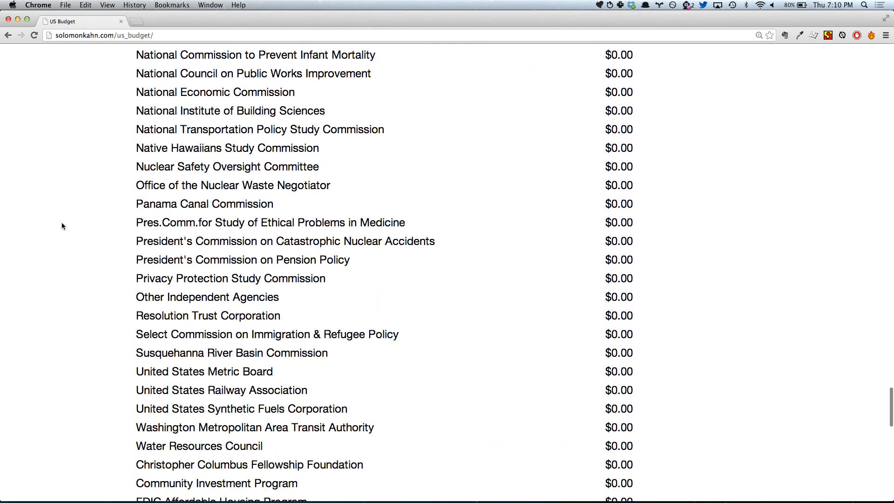
{"action": "scroll", "scroll_direction": "down", "scroll_amount": 3}
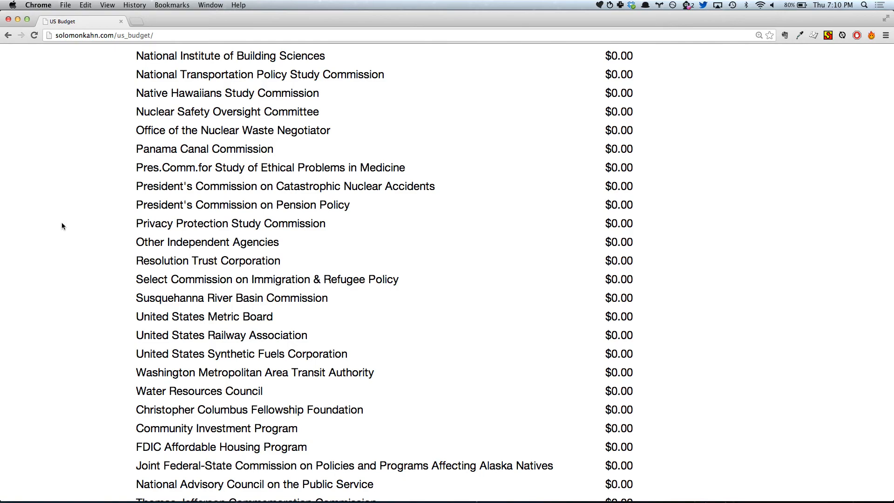
{"action": "scroll", "scroll_direction": "up", "scroll_amount": 3}
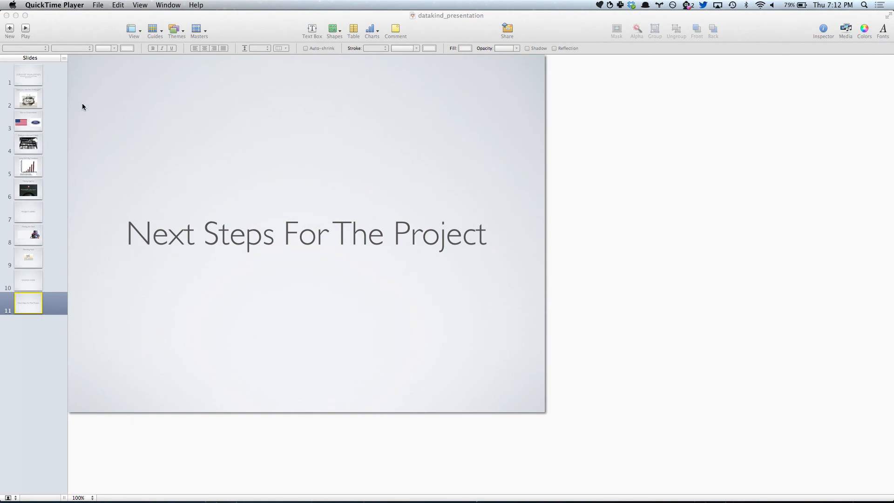
Bring the Keynote window forward on slide 11, 'Next Steps For The Project'.
{"action": "left_click", "coordinate": [167, 5]}
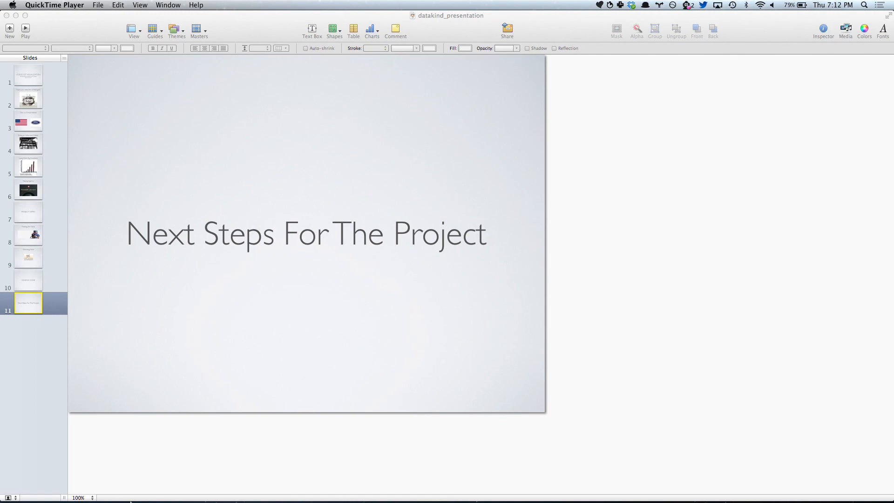
{"action": "mouse_move", "coordinate": [146, 484]}
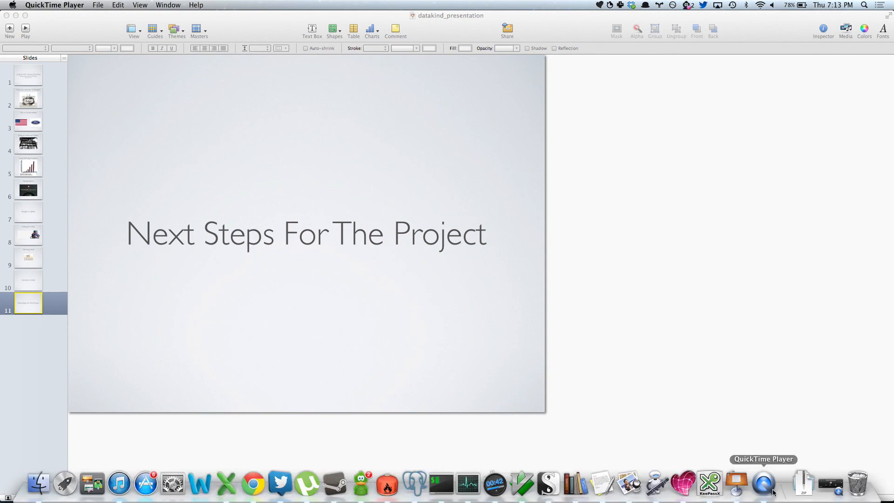
{"action": "left_click", "coordinate": [54, 4]}
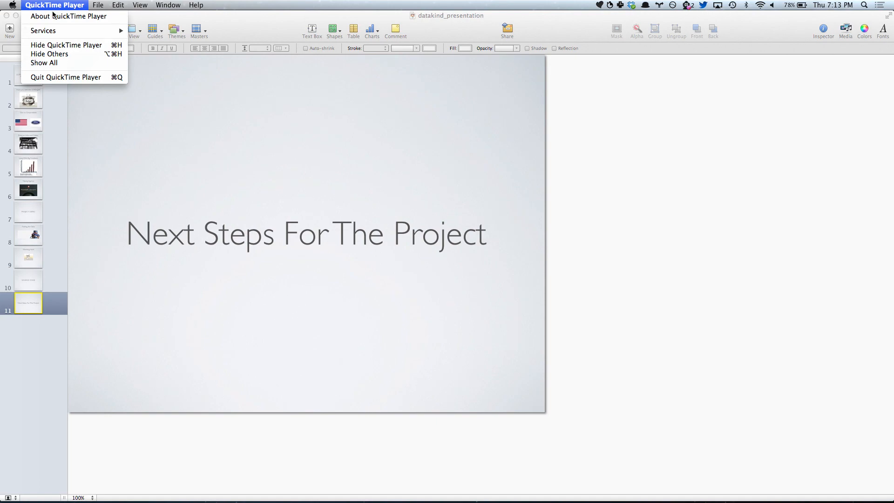
{"action": "left_click", "coordinate": [97, 5]}
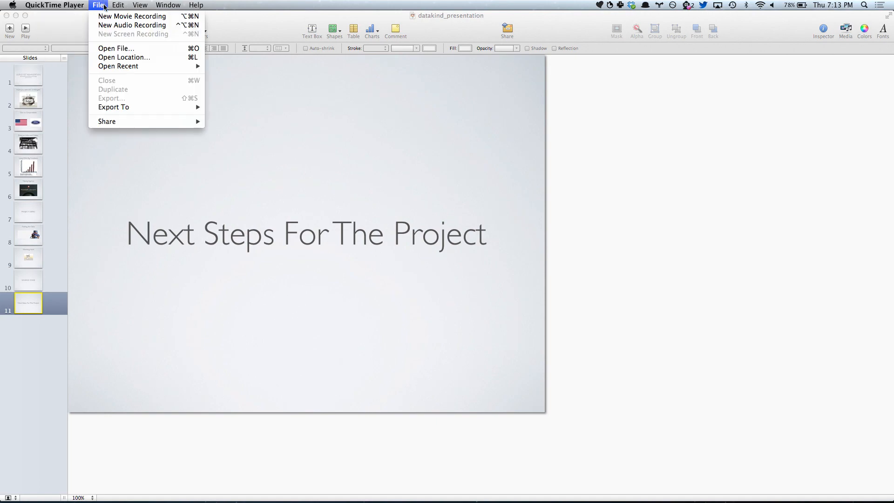
{"action": "left_click", "coordinate": [118, 5]}
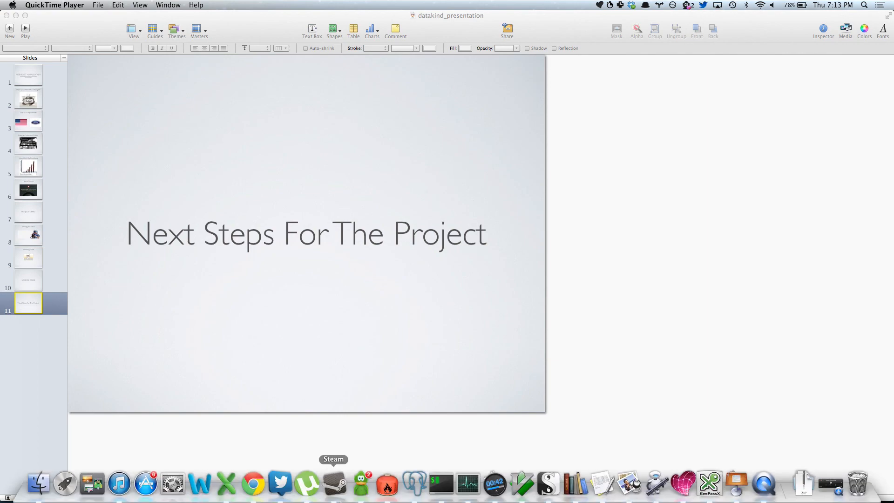
{"action": "mouse_move", "coordinate": [361, 488]}
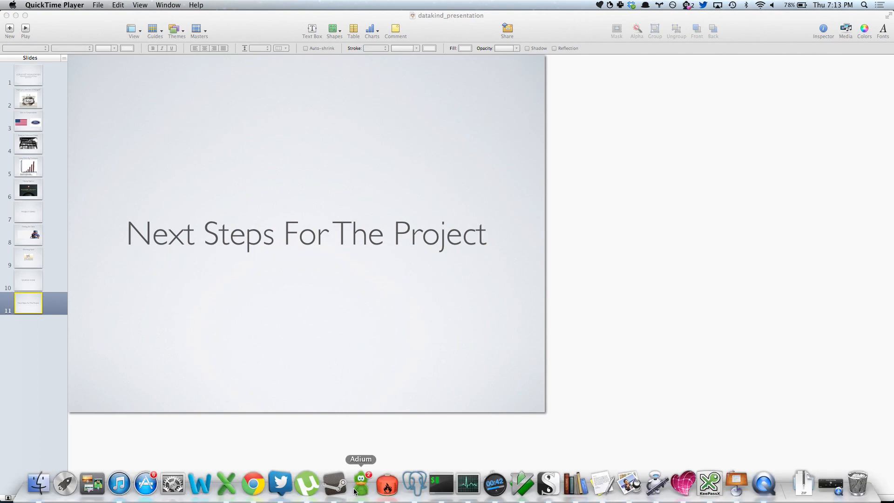
{"action": "mouse_move", "coordinate": [763, 488]}
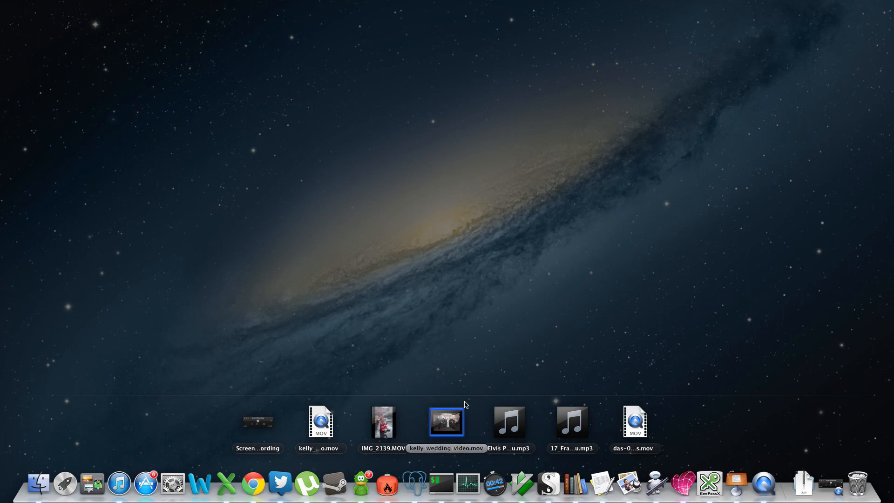
{"action": "left_click", "coordinate": [257, 421]}
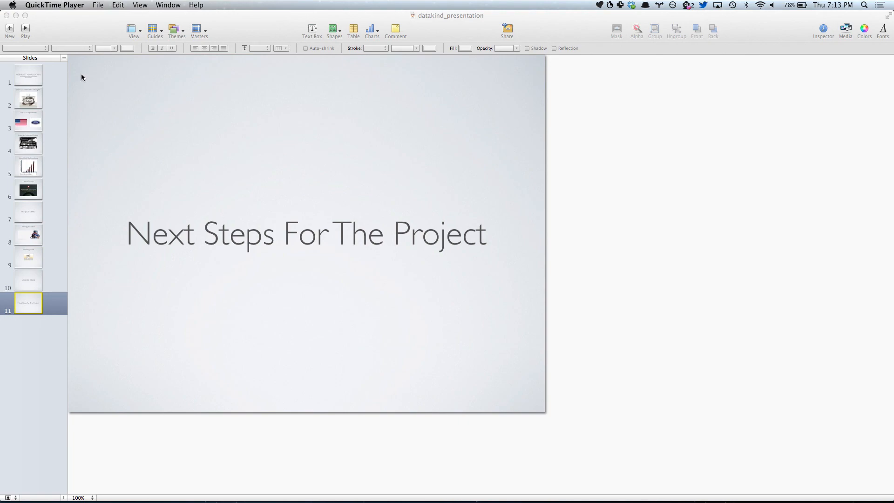
{"action": "mouse_move", "coordinate": [73, 75]}
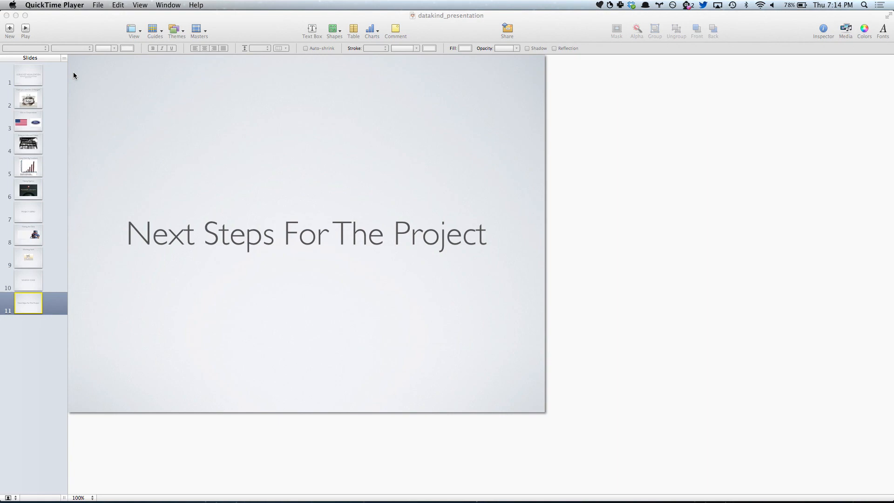
{"action": "mouse_move", "coordinate": [73, 75]}
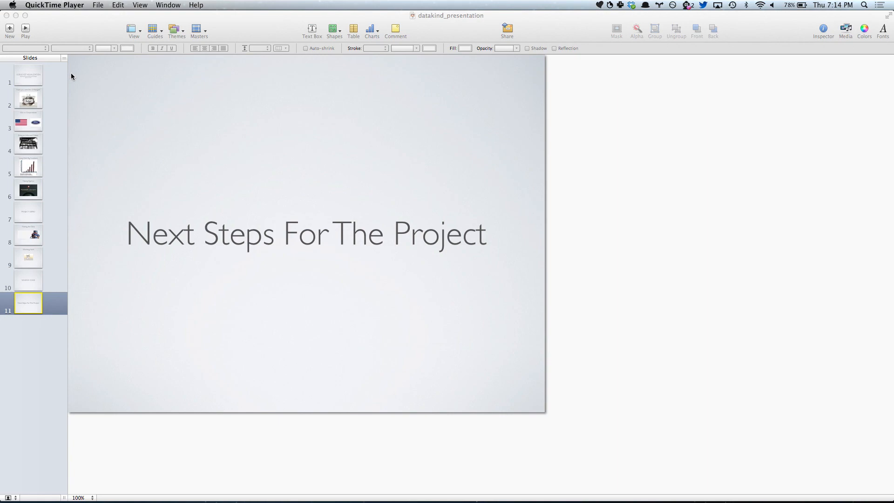